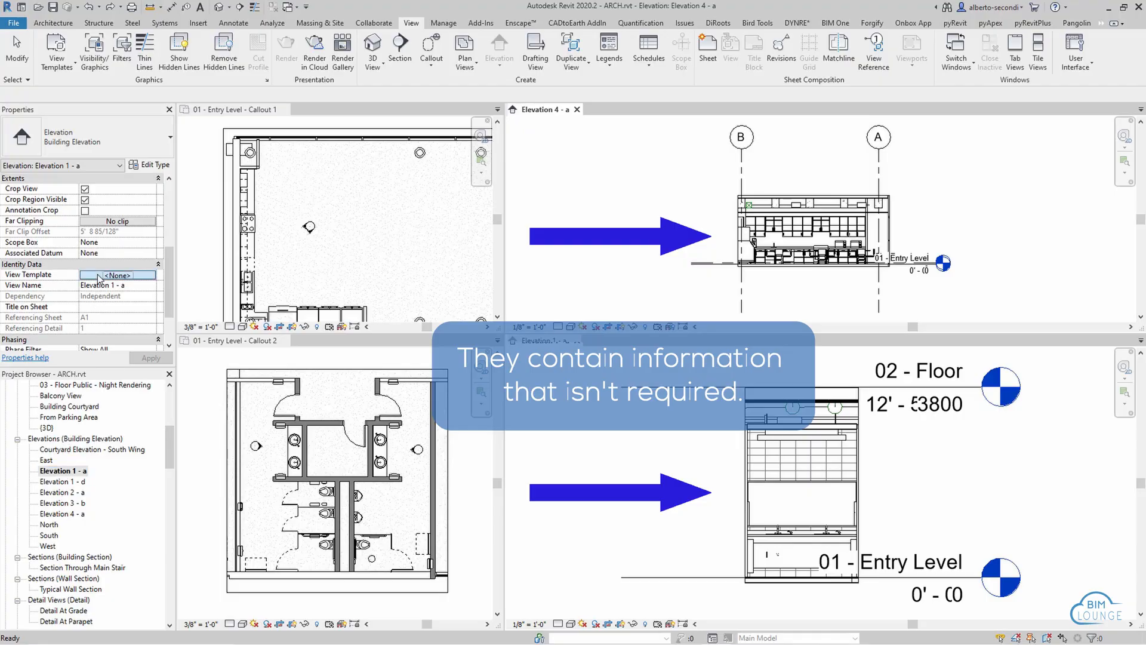
# Activate Elevation 4 - a and set its view scale to 3/8" = 1'-0"
pyautogui.click(117, 274)
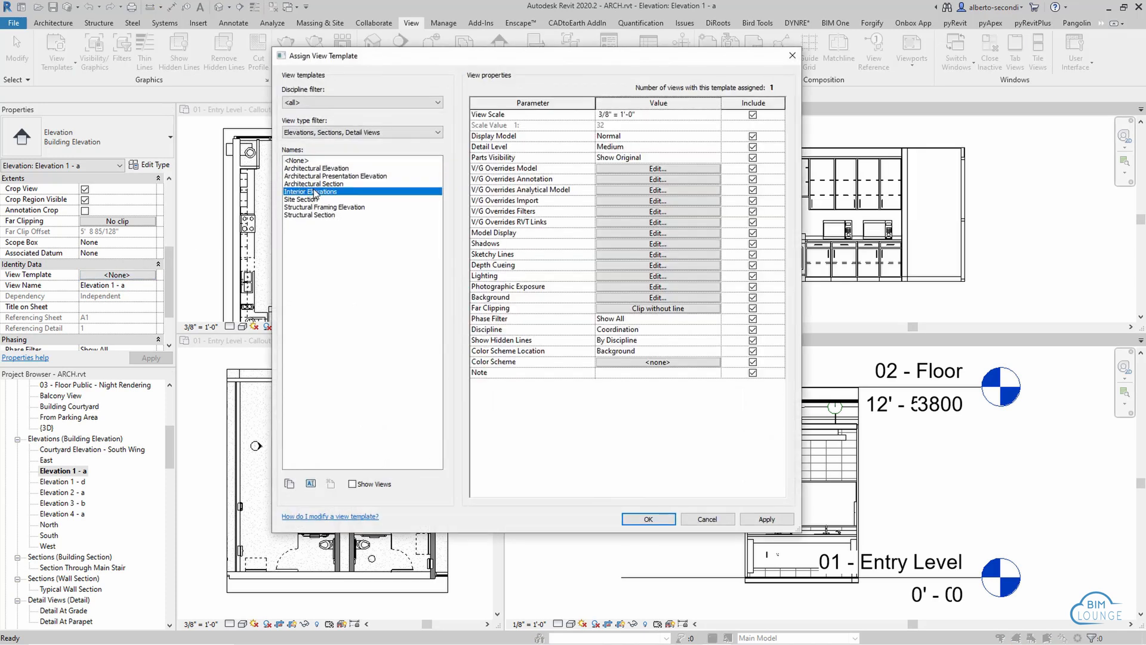
pyautogui.click(647, 518)
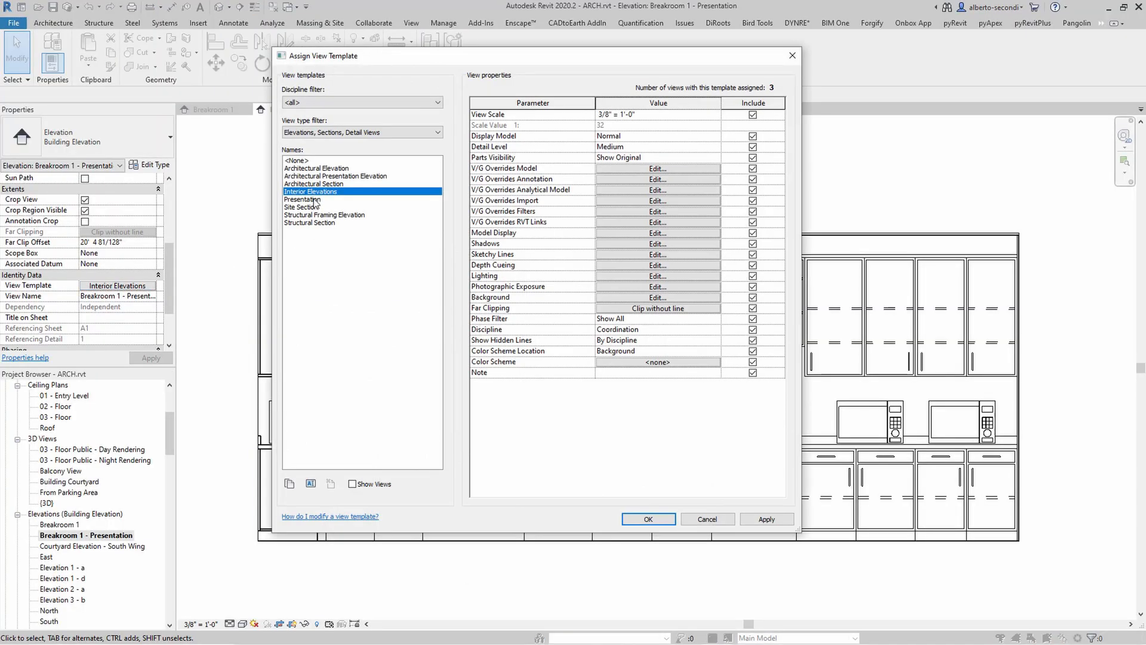
pyautogui.click(646, 520)
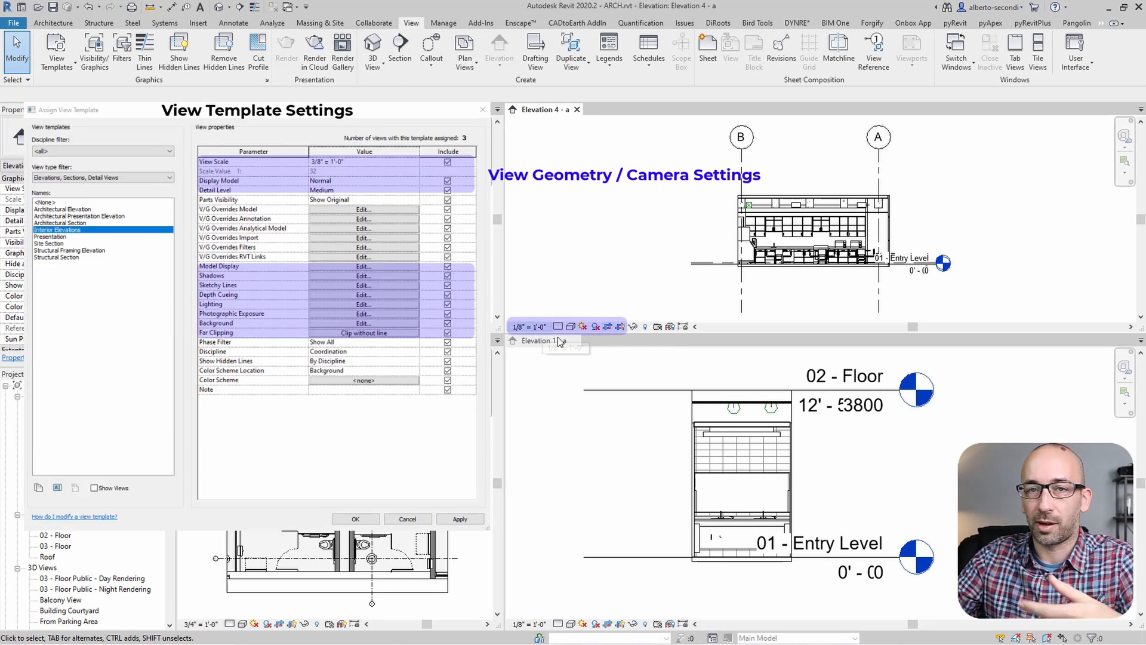
pyautogui.moveTo(583, 326)
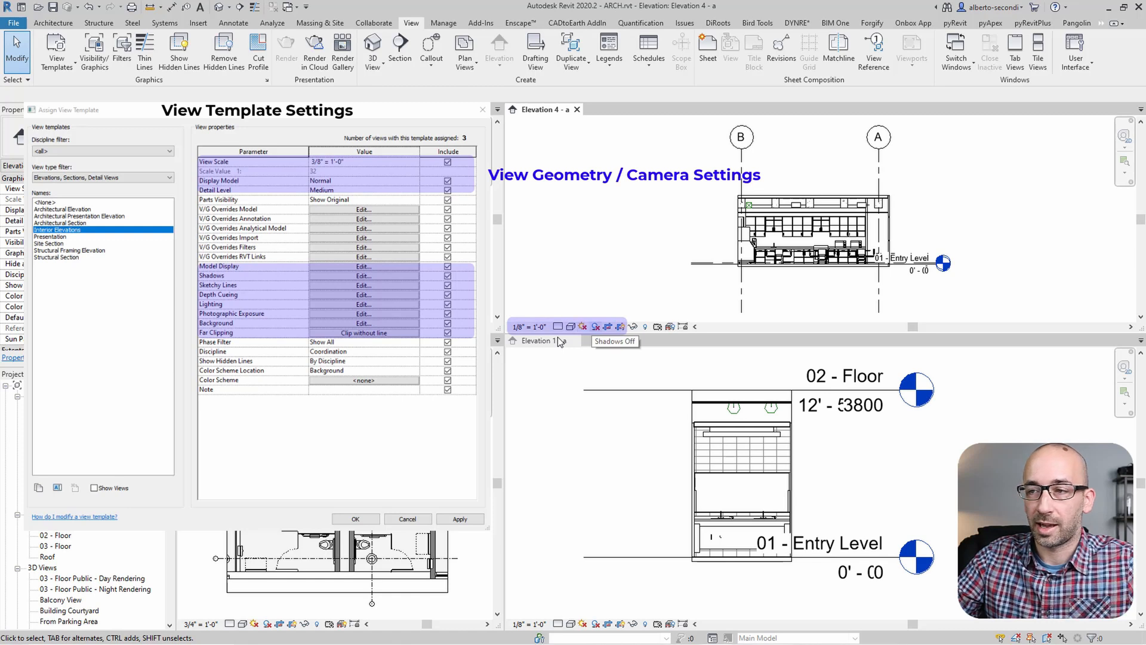
pyautogui.moveTo(683, 324)
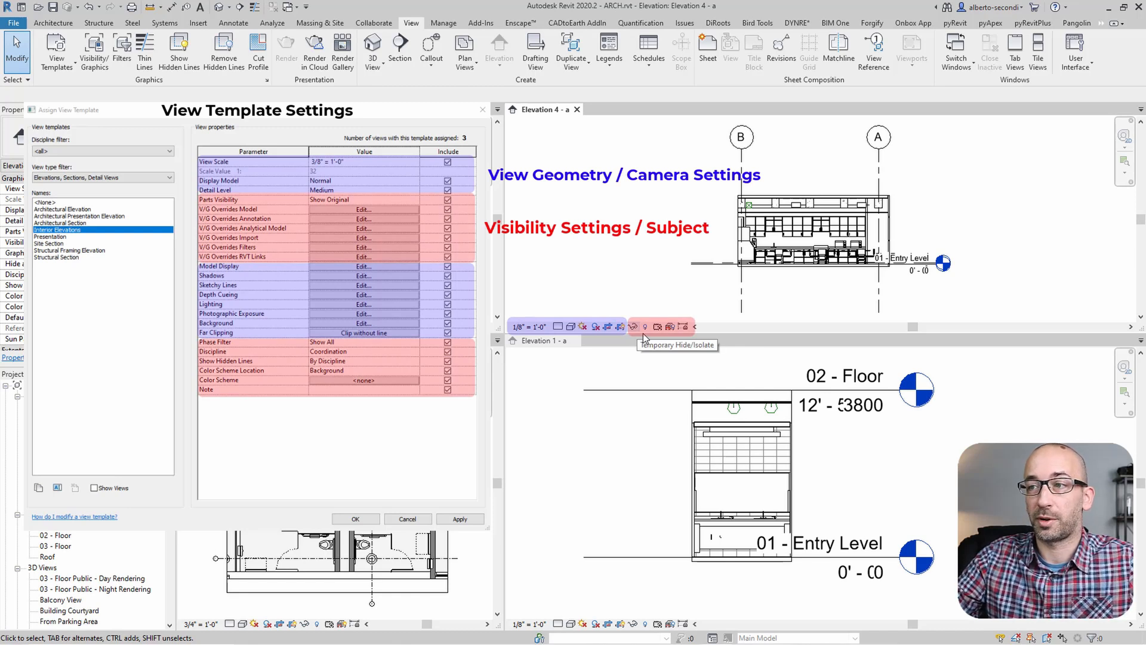
pyautogui.moveTo(630, 333)
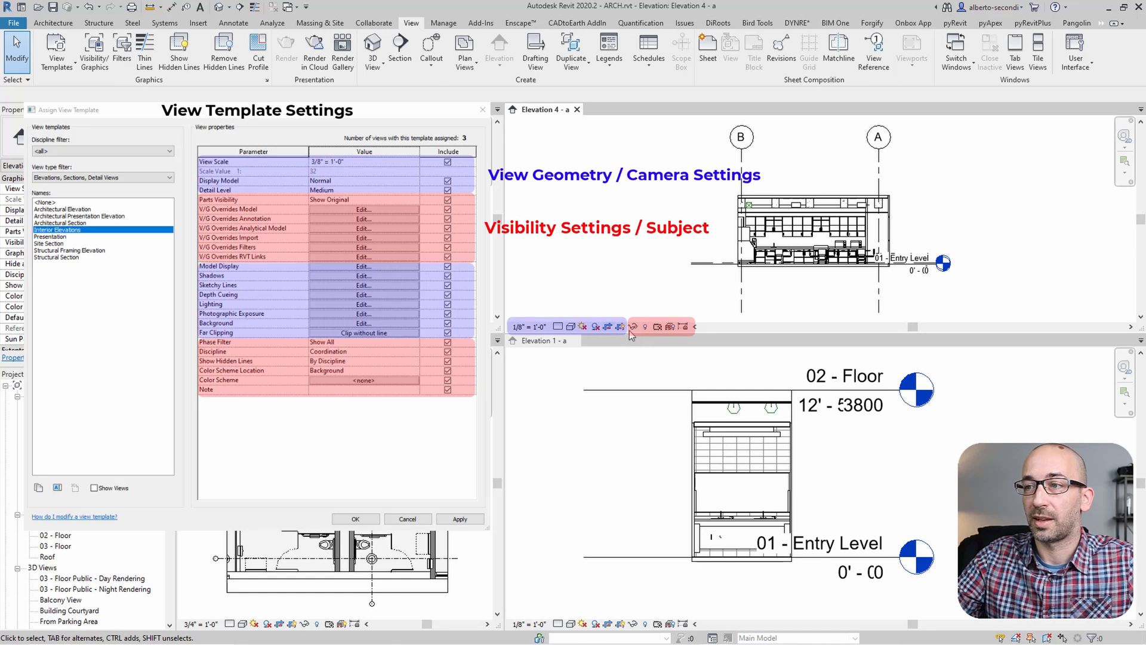
pyautogui.moveTo(620, 327)
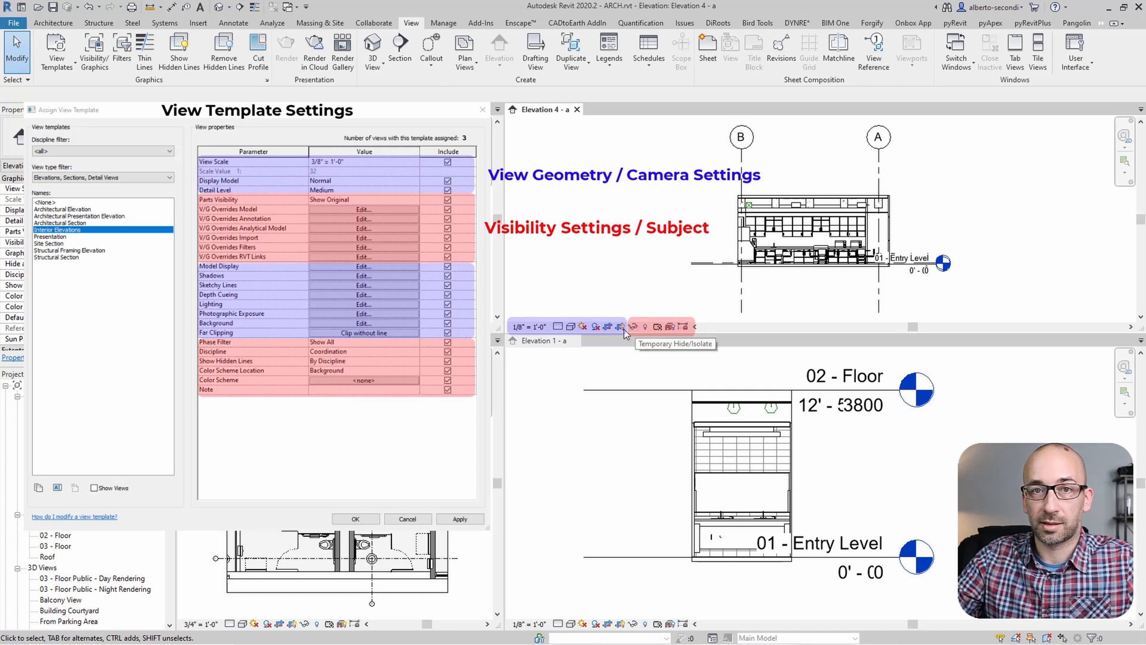
pyautogui.moveTo(665, 294)
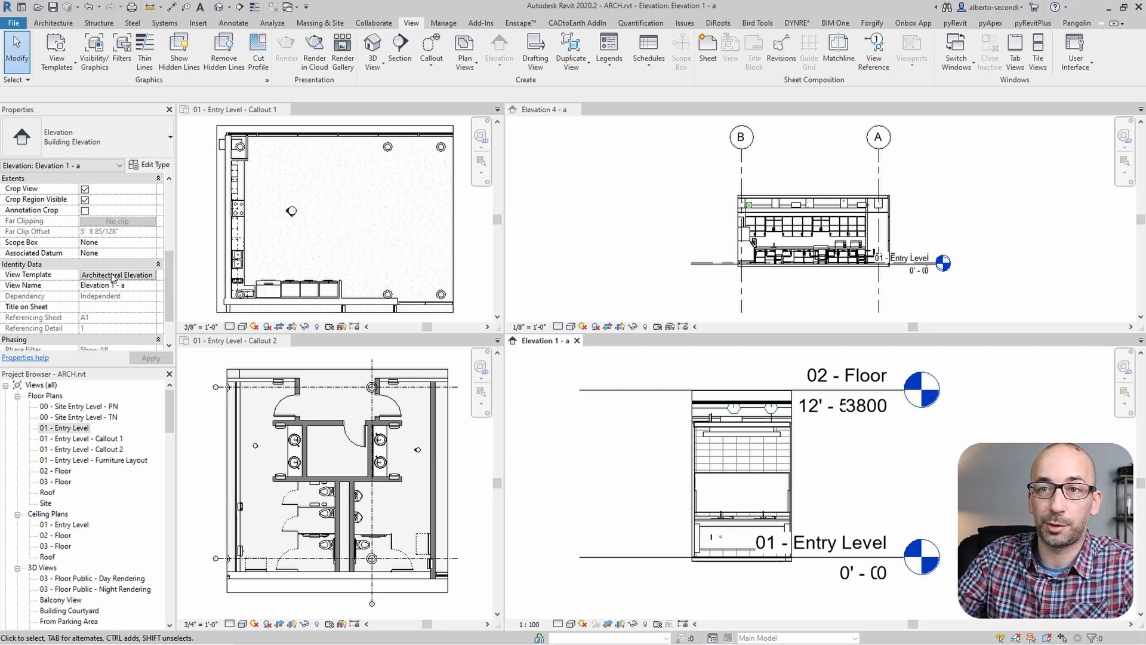
pyautogui.moveTo(413, 526)
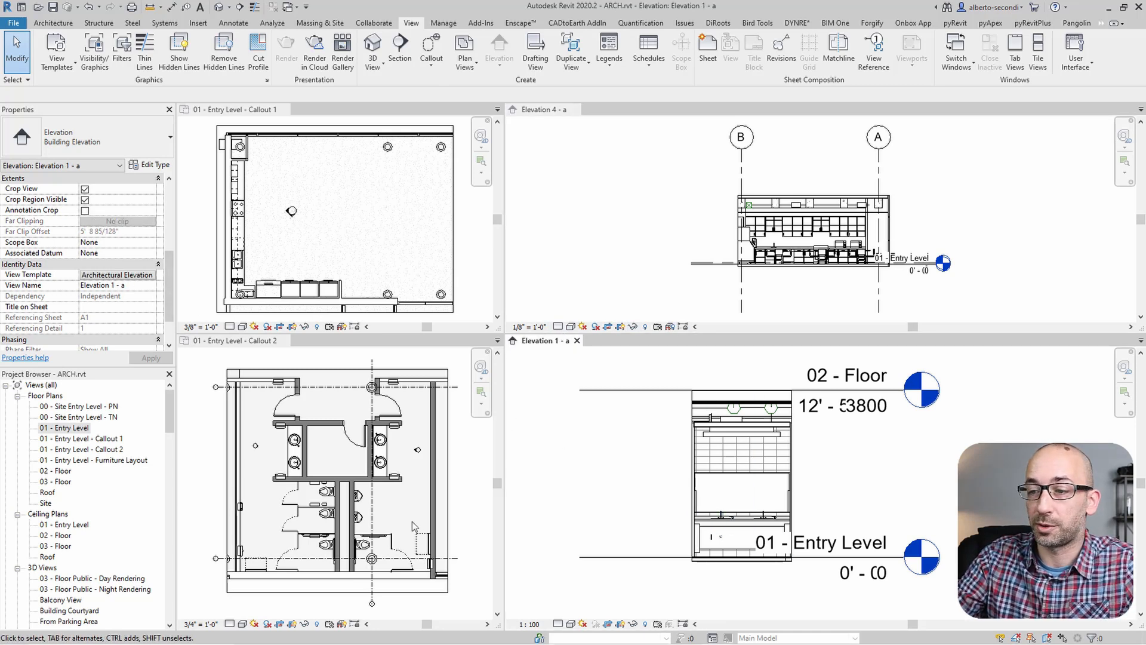
pyautogui.click(572, 623)
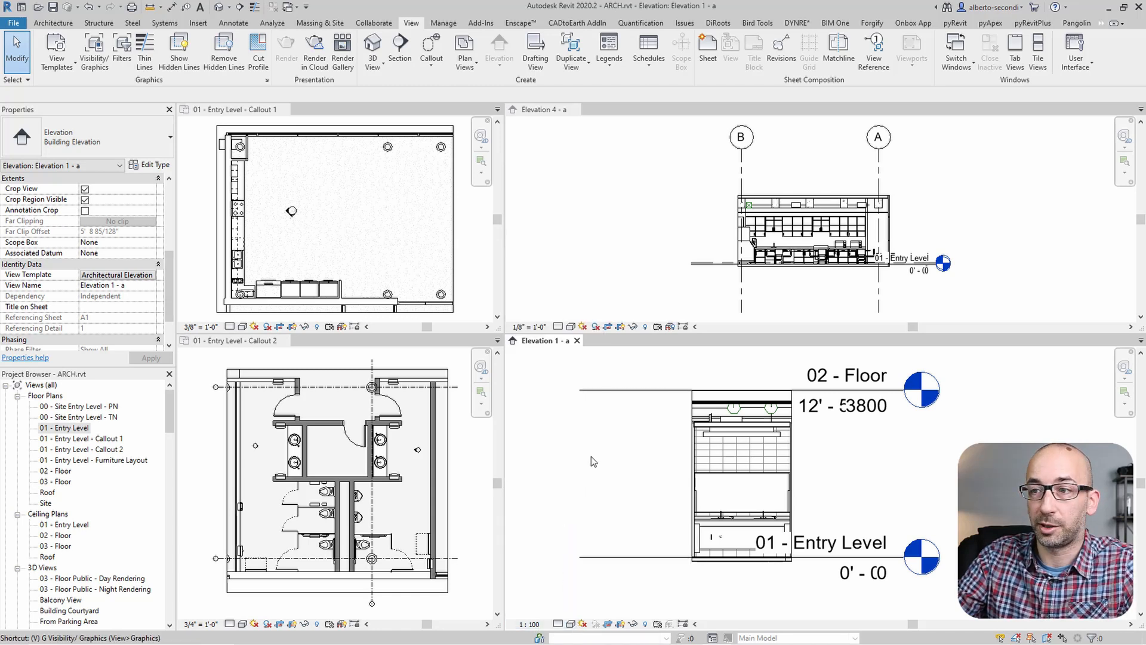
pyautogui.click(94, 51)
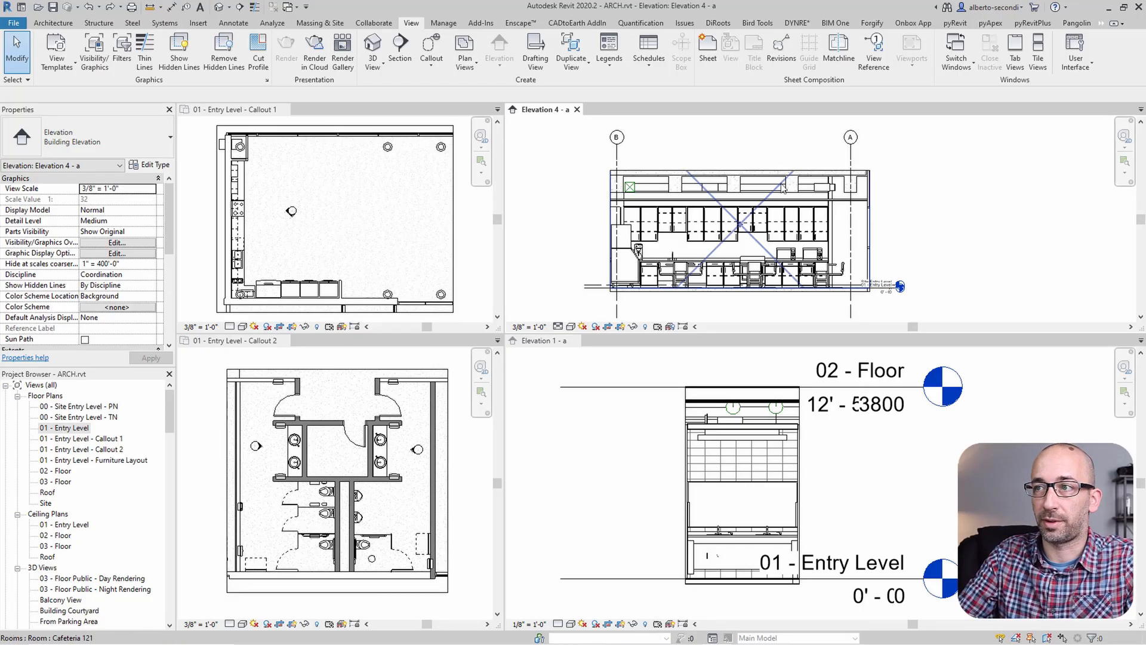
pyautogui.click(737, 213)
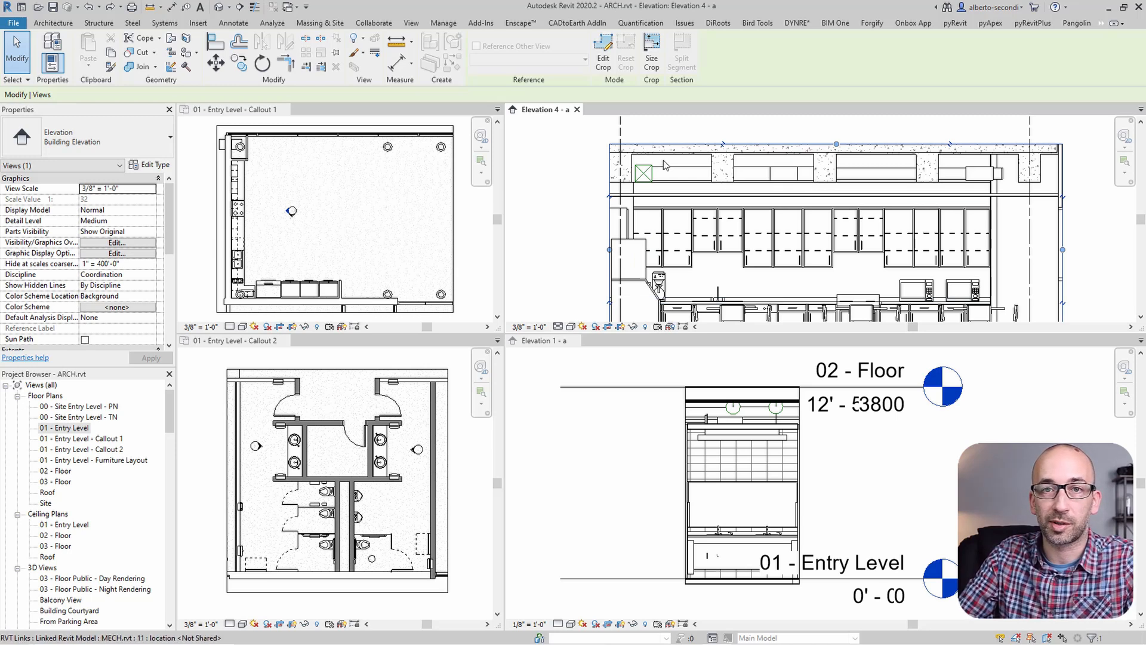
pyautogui.click(803, 197)
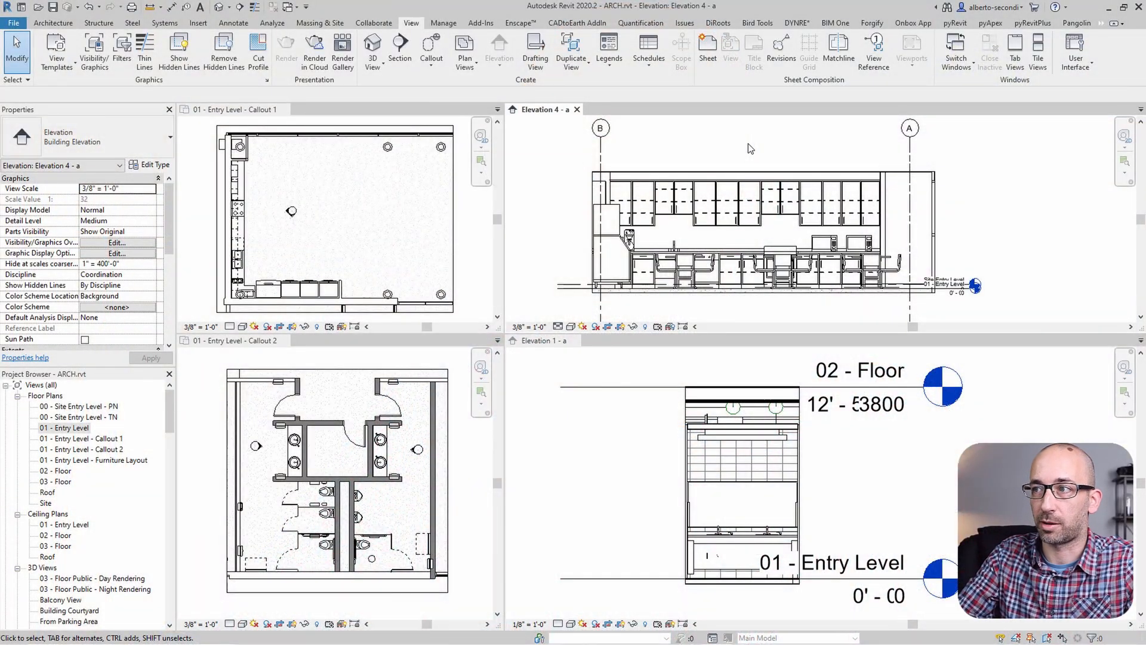
pyautogui.moveTo(767, 151)
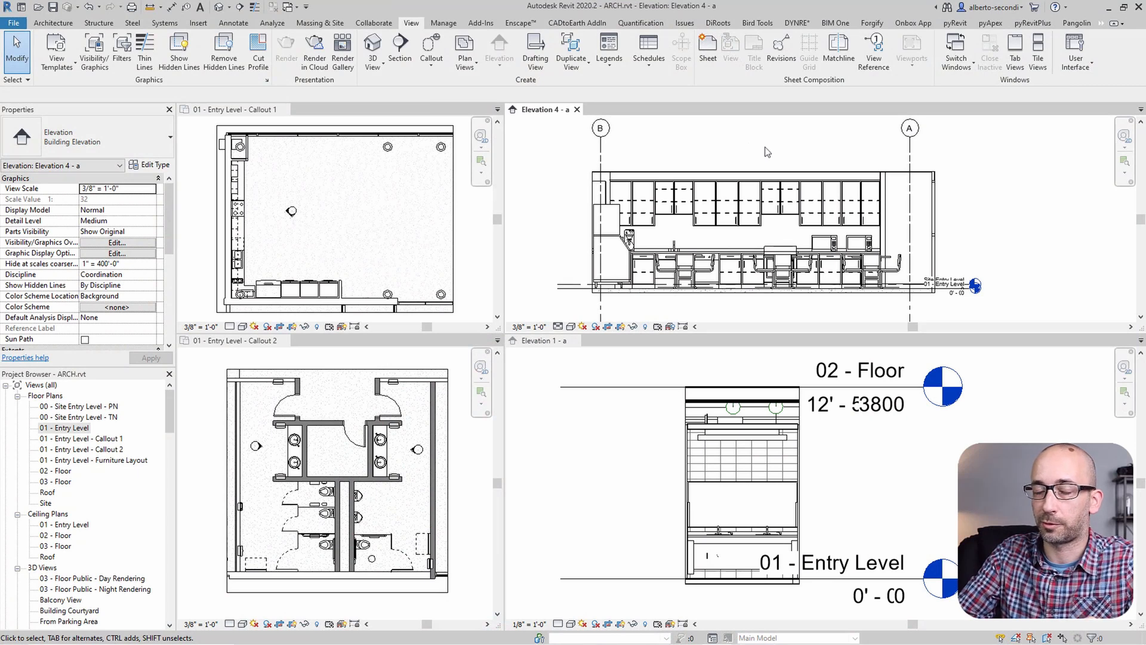
pyautogui.moveTo(963, 175)
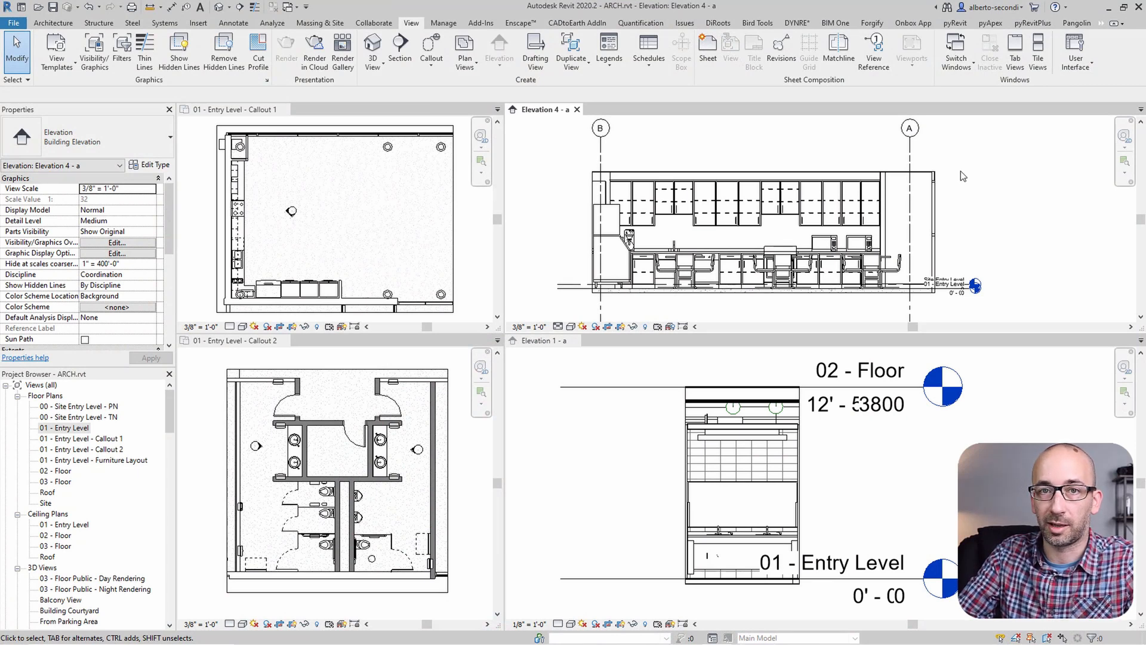
pyautogui.moveTo(930, 171)
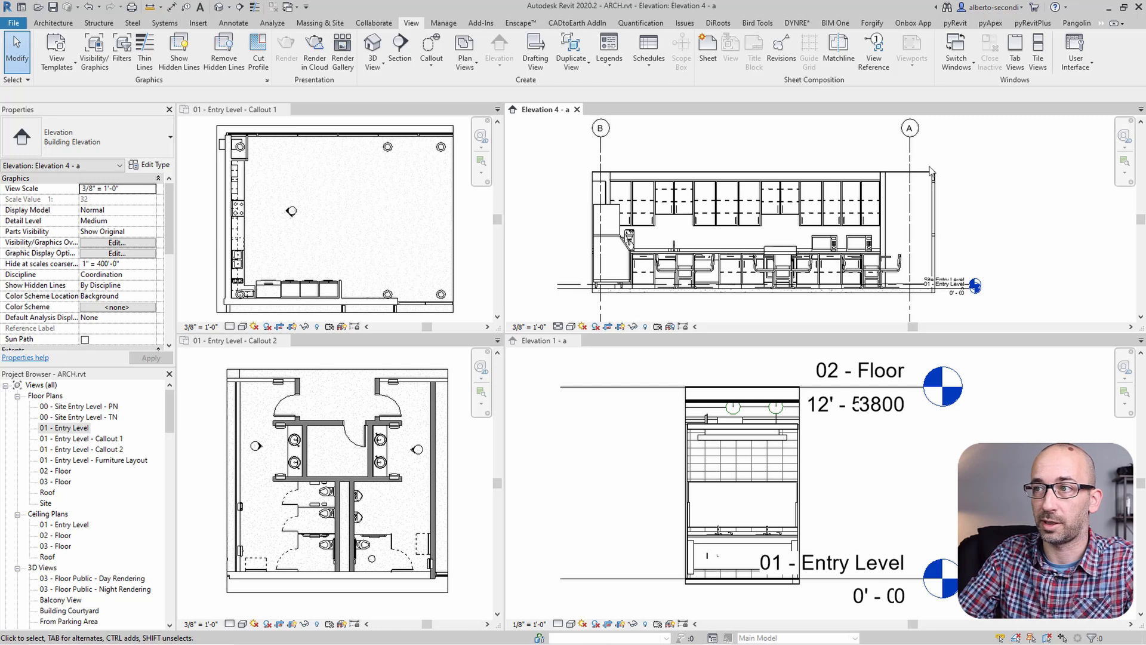
pyautogui.moveTo(766, 146)
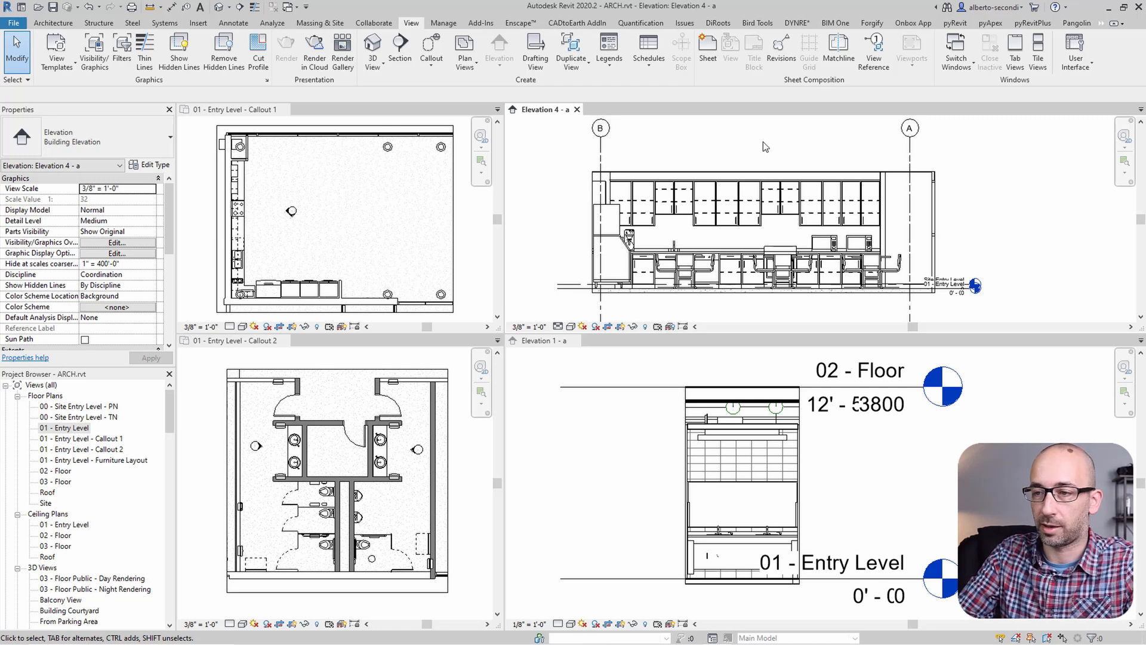
# Reach the STRC.rvt link's display settings in Elevation 4 - a's visibility overrides
pyautogui.click(116, 242)
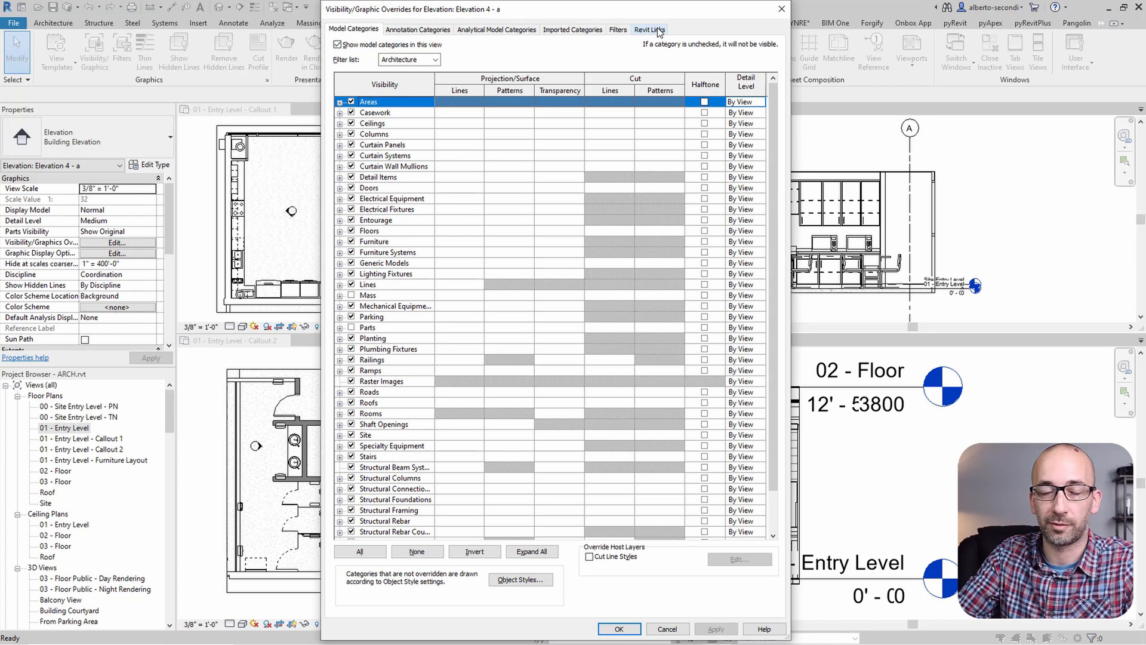
pyautogui.click(647, 29)
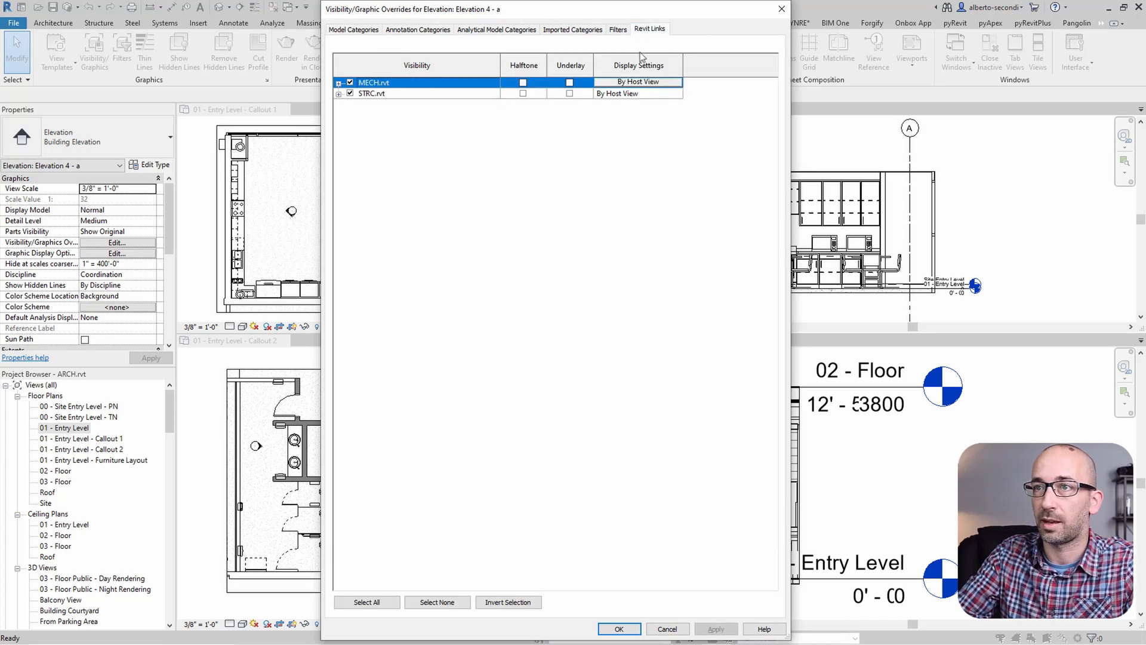
pyautogui.click(637, 93)
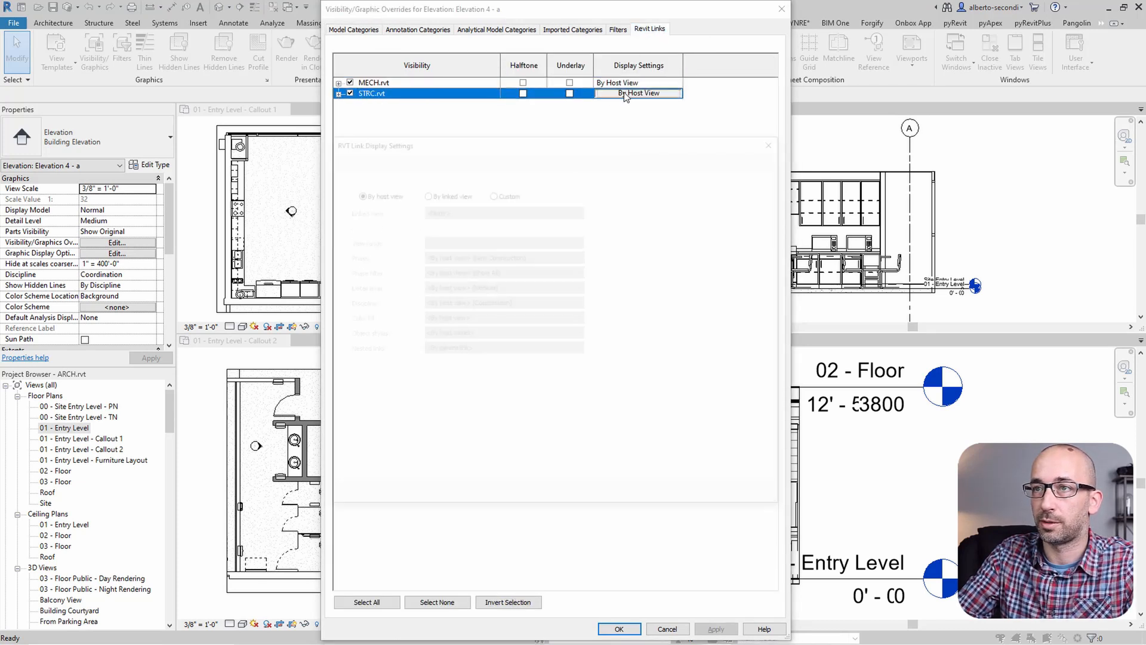
pyautogui.click(637, 94)
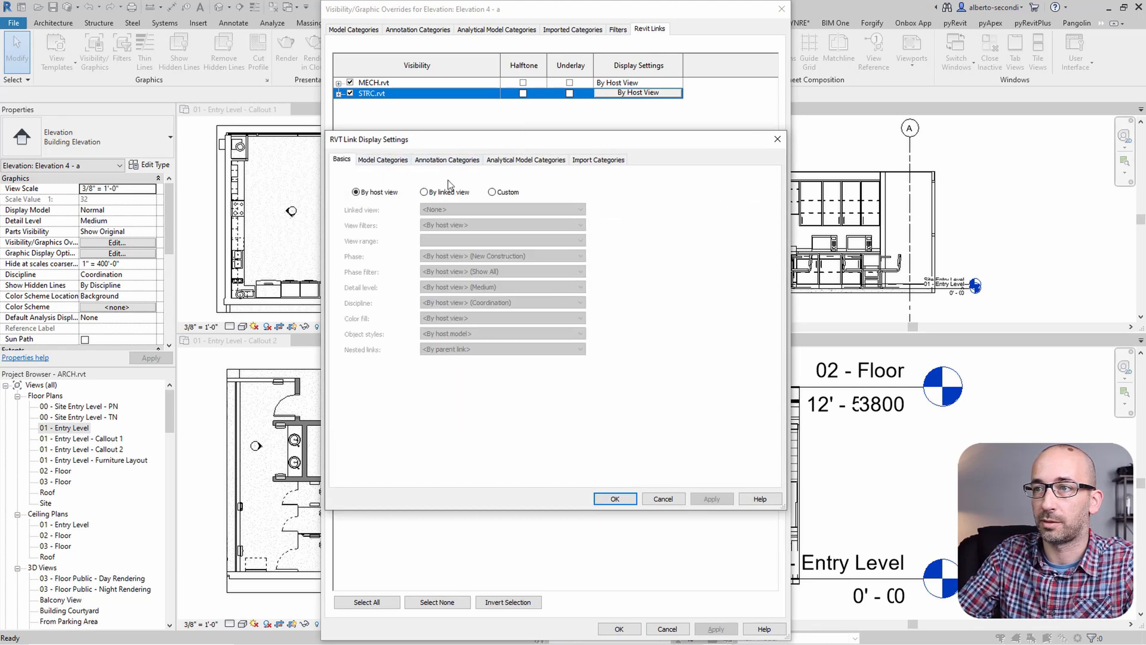
# Give STRC.rvt custom annotation categories with Grids and Levels hidden
pyautogui.click(447, 159)
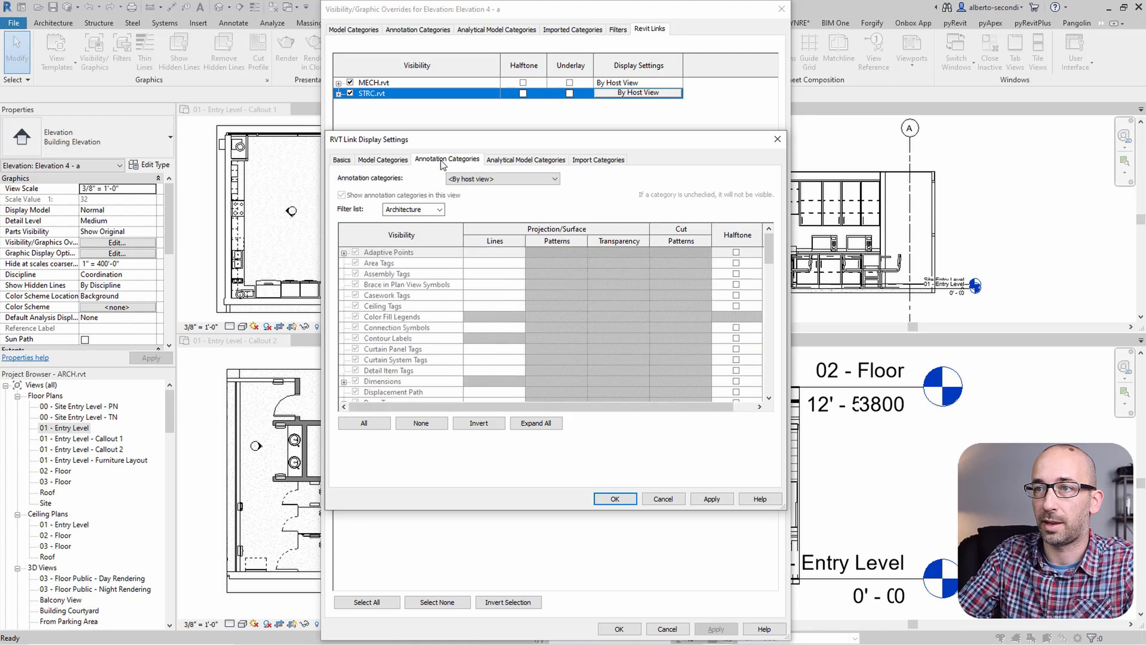
pyautogui.click(503, 179)
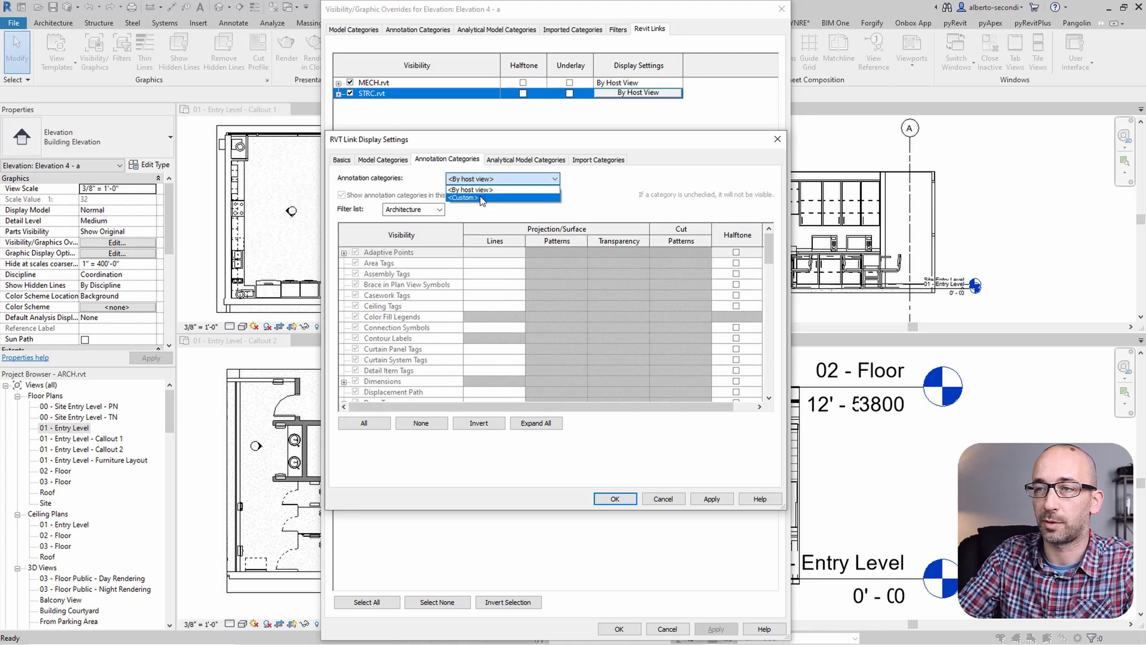
pyautogui.click(462, 197)
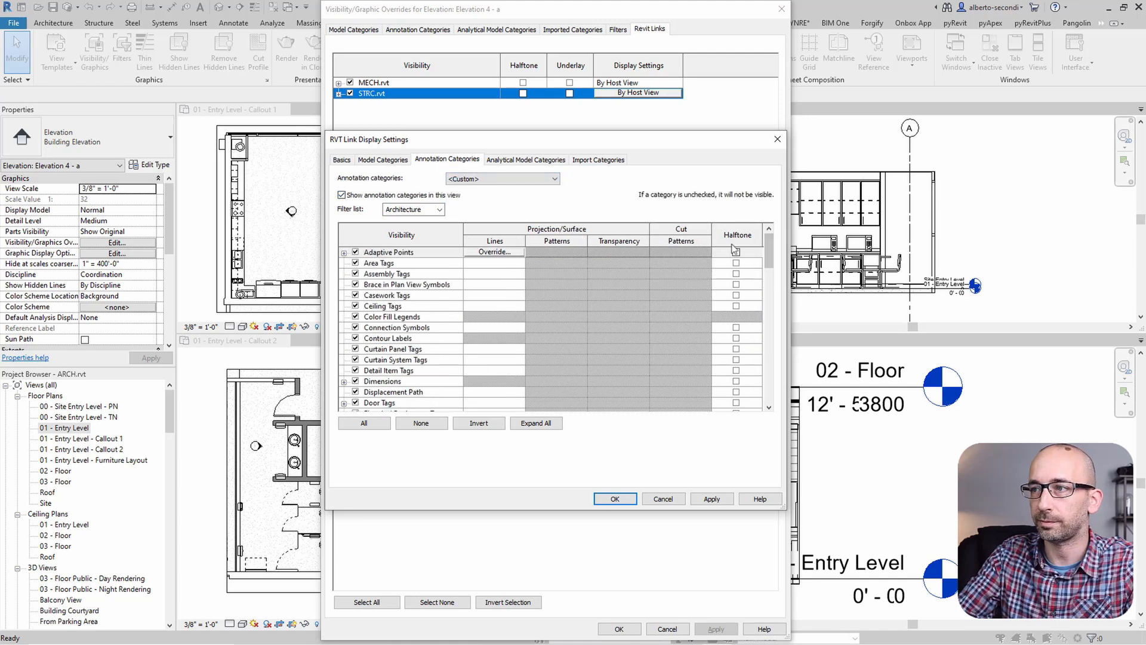
pyautogui.scroll(-3)
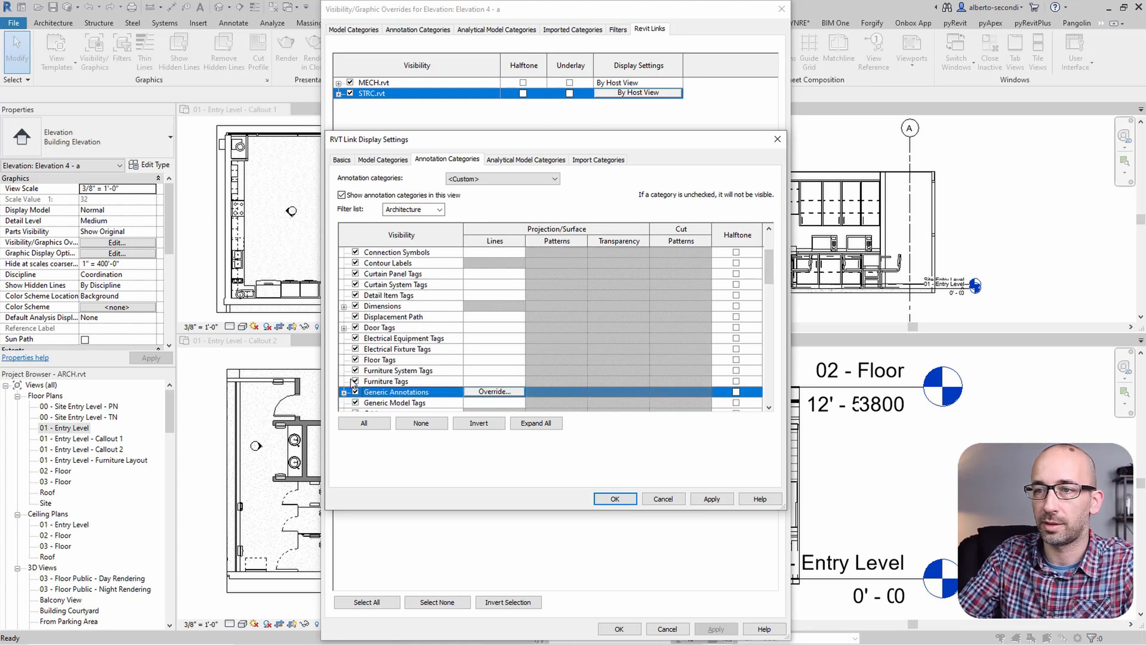
pyautogui.scroll(-3)
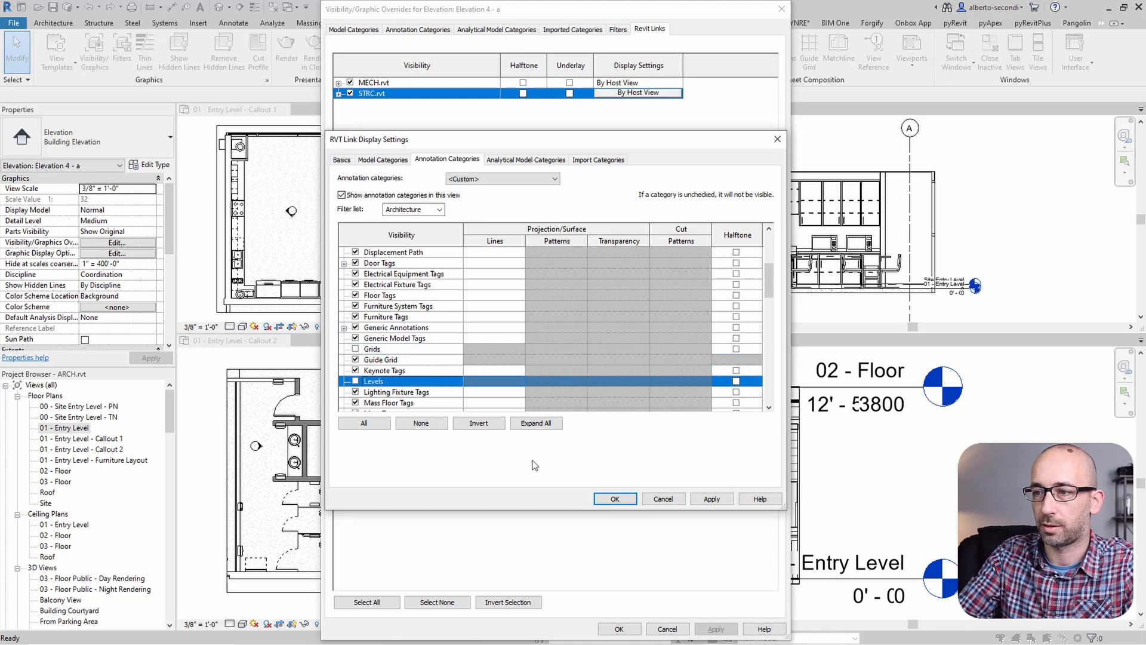
pyautogui.click(614, 499)
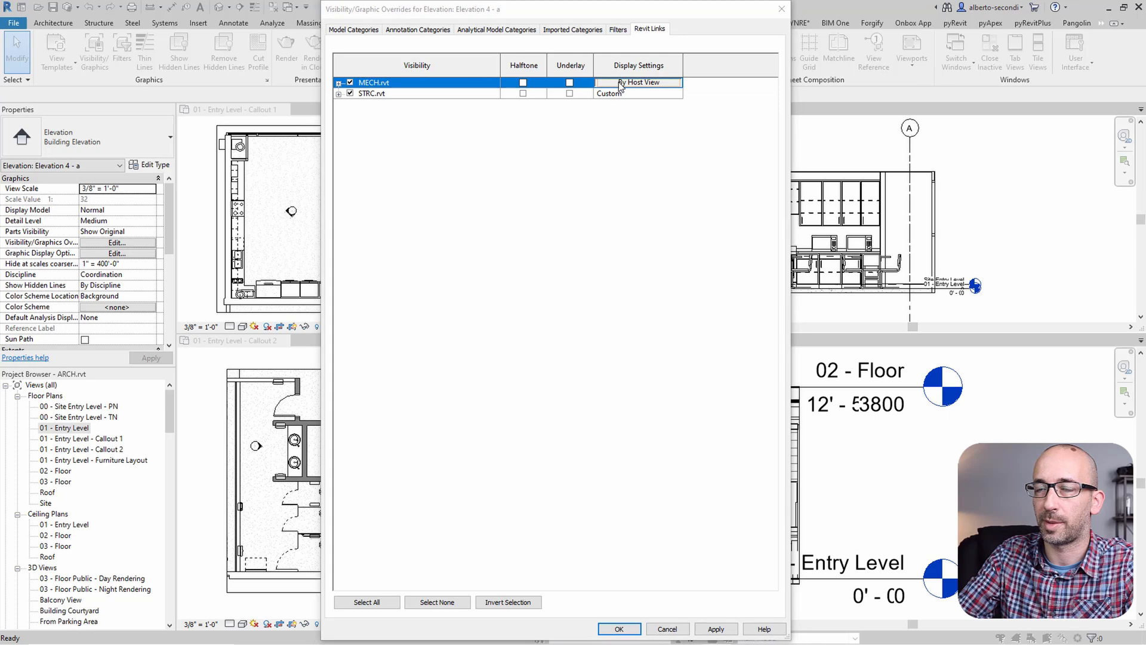
# Give MECH.rvt custom annotation categories with Grids and Levels hidden, and apply the link overrides
pyautogui.click(637, 82)
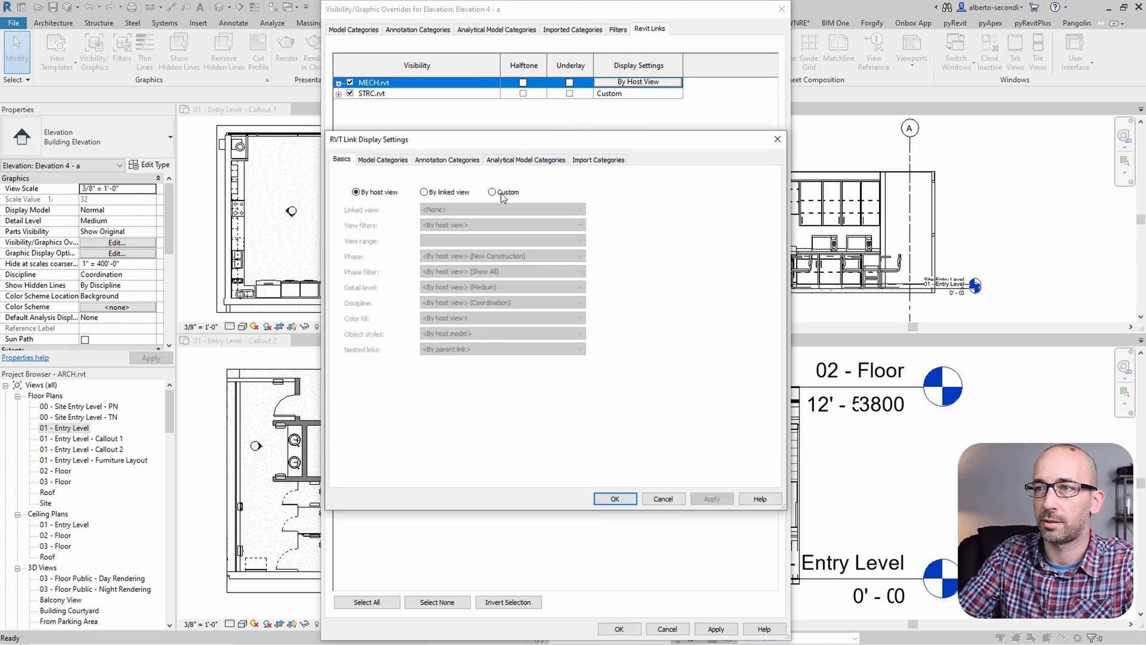
pyautogui.click(447, 159)
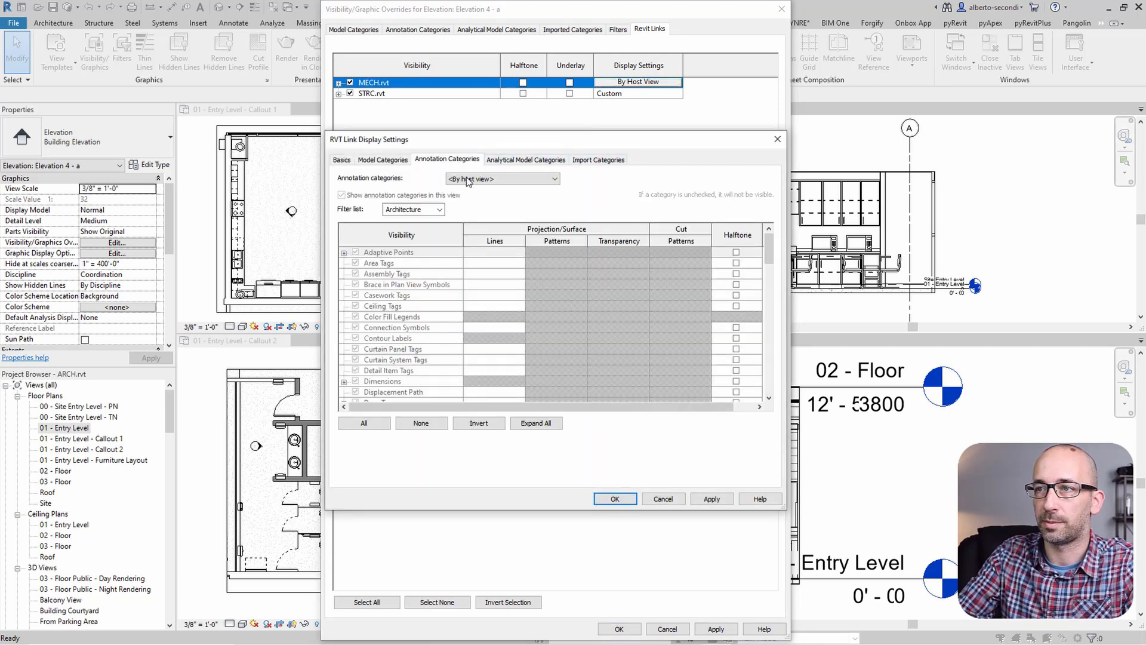
pyautogui.click(391, 315)
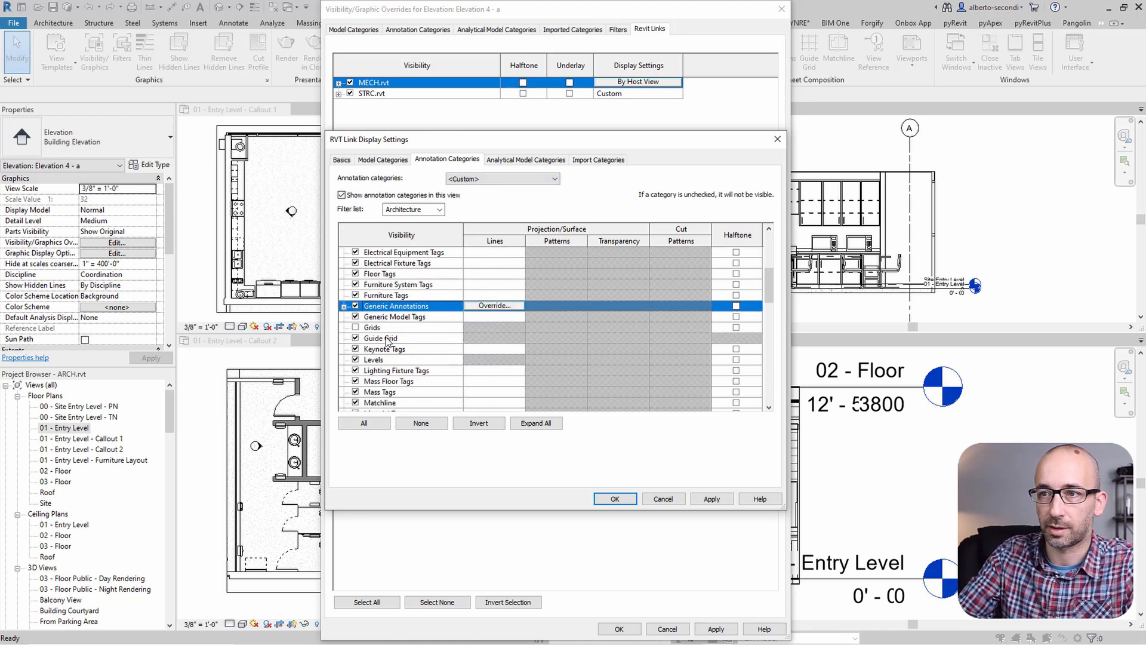
pyautogui.click(374, 360)
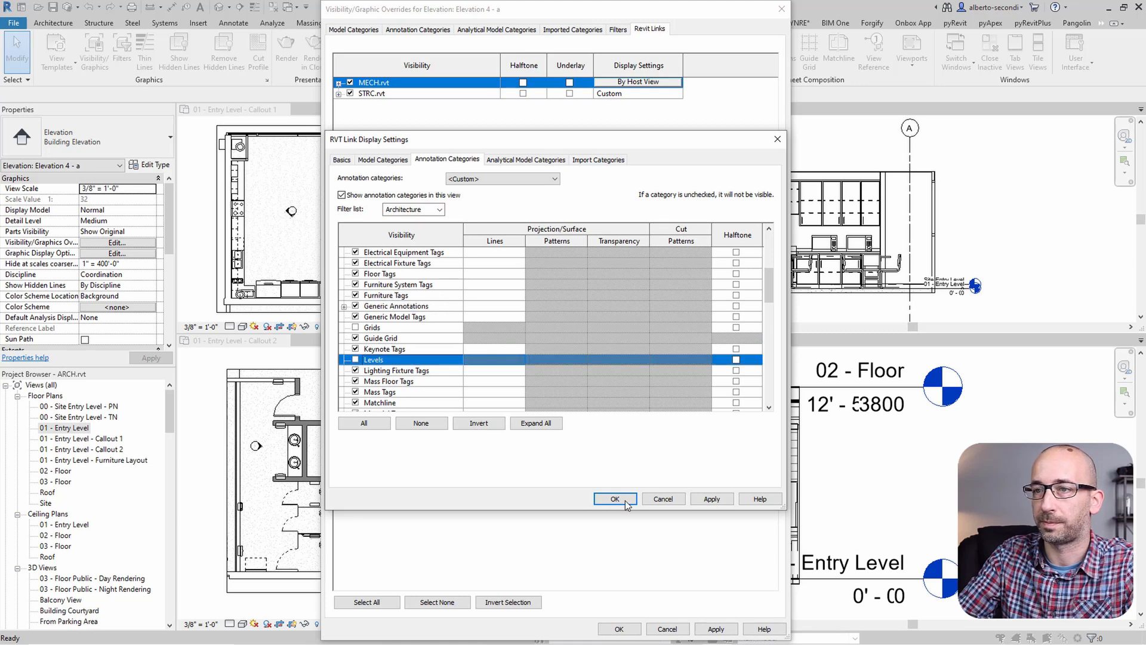
pyautogui.click(614, 499)
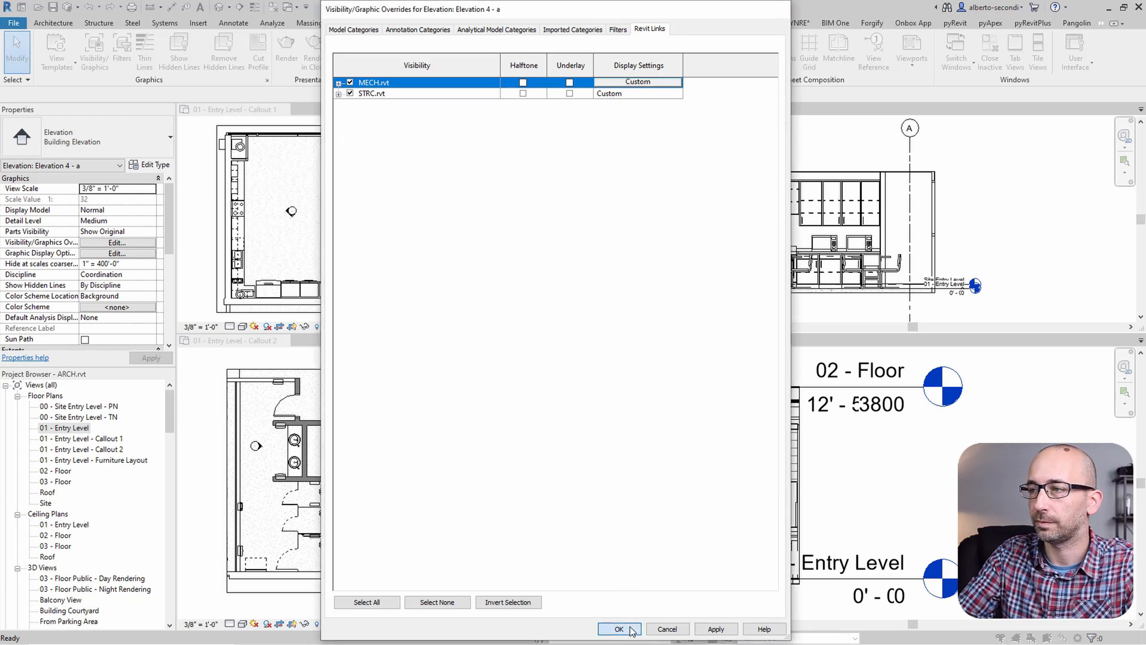
pyautogui.click(619, 629)
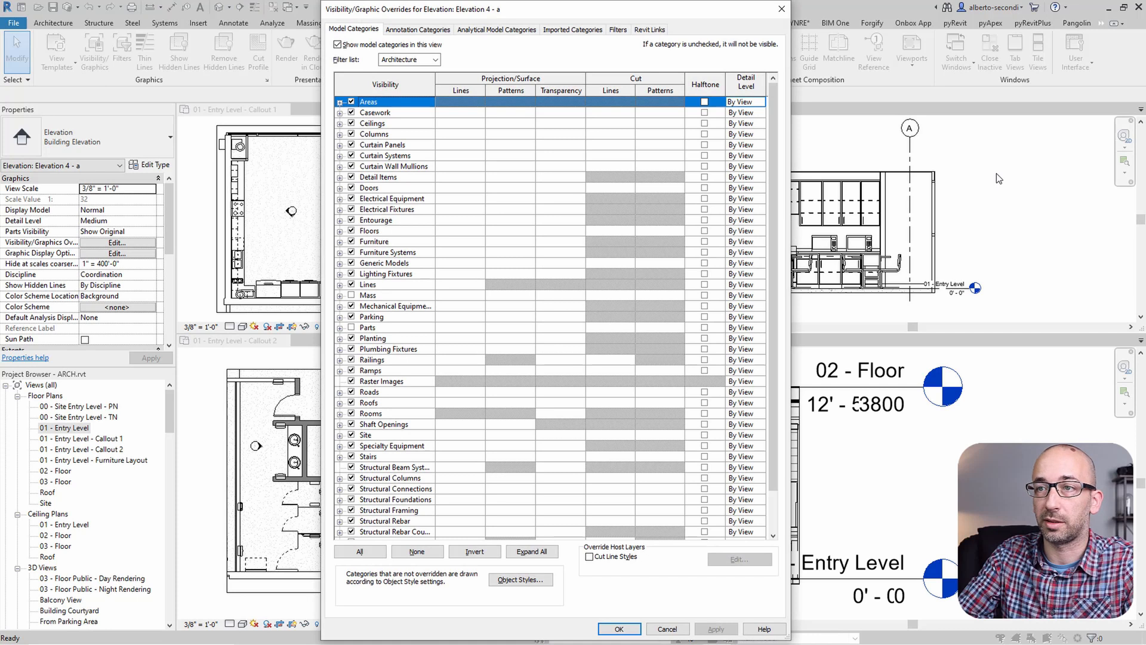
# Uncheck Grids and Levels in the view's own annotation categories, leaving only the casework
pyautogui.click(418, 28)
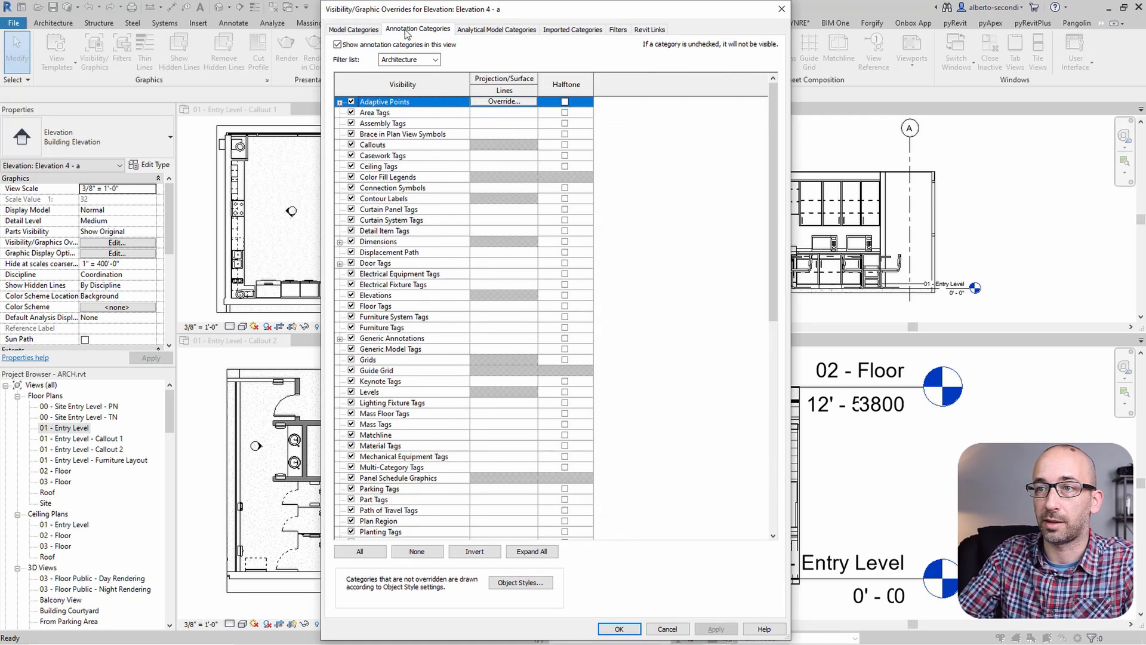
pyautogui.click(392, 219)
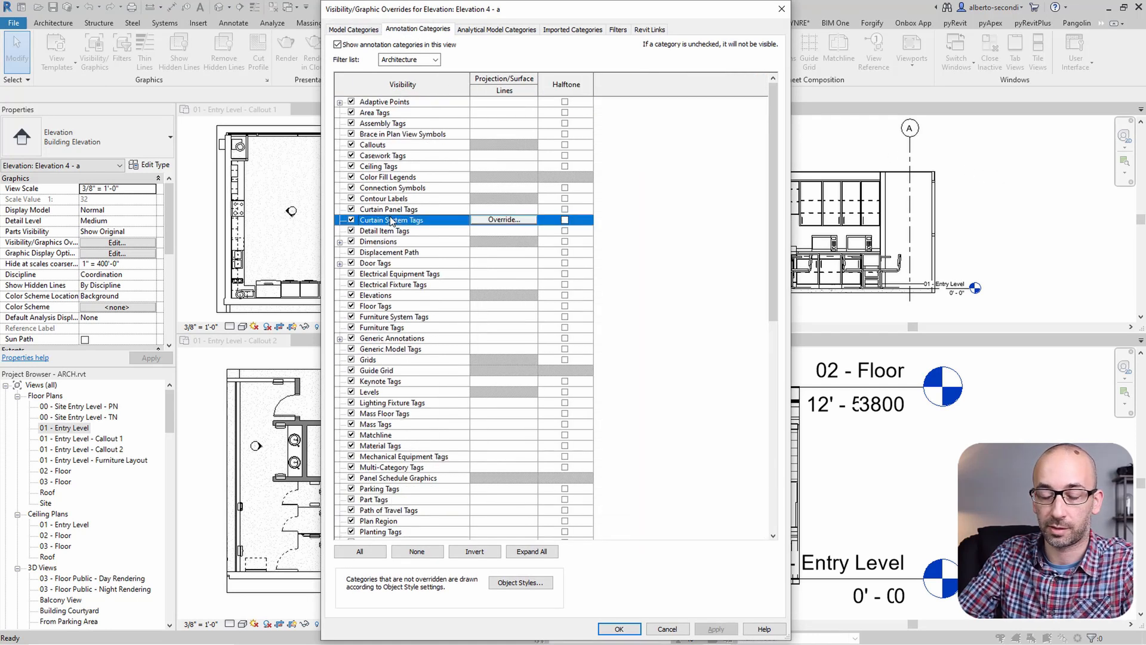
pyautogui.click(369, 359)
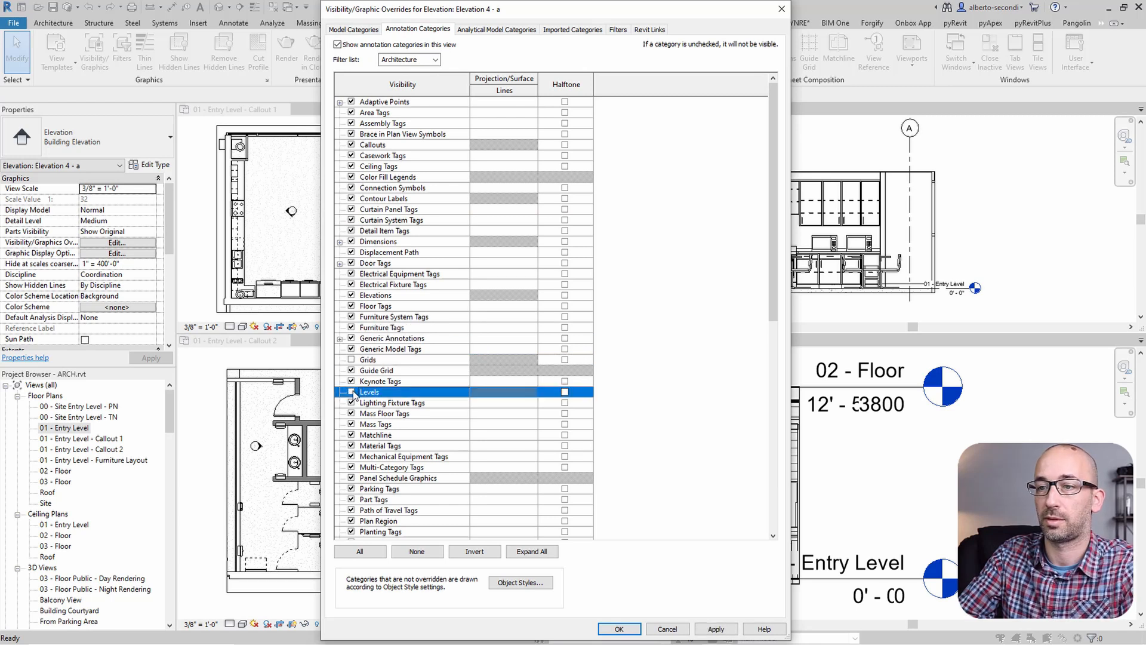
pyautogui.click(618, 630)
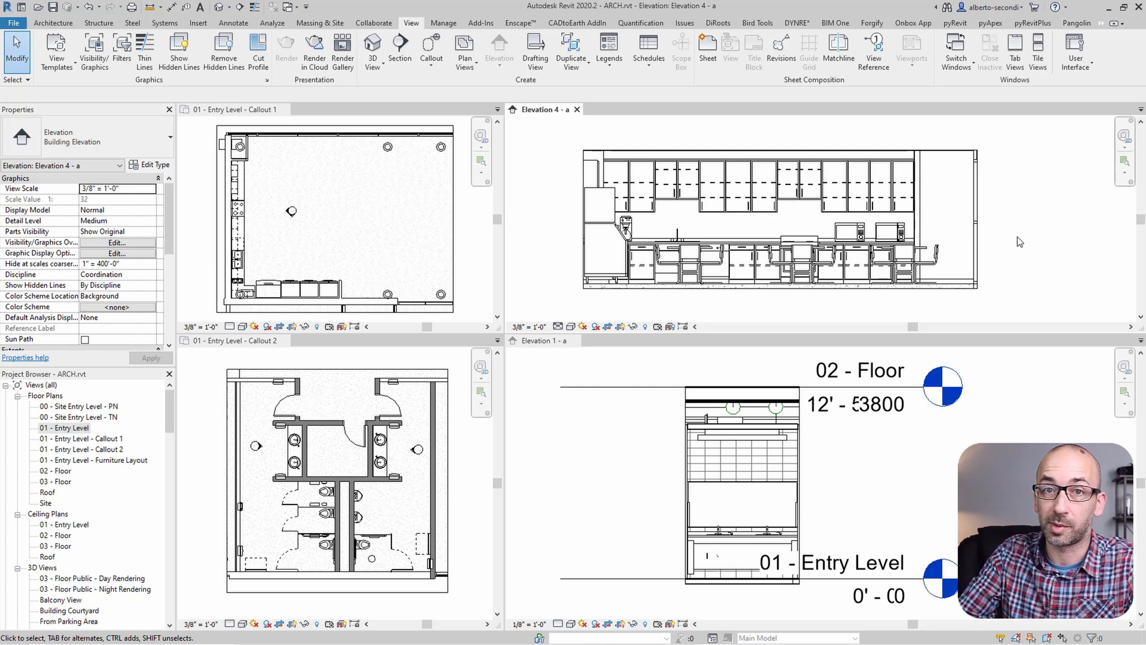
pyautogui.click(738, 265)
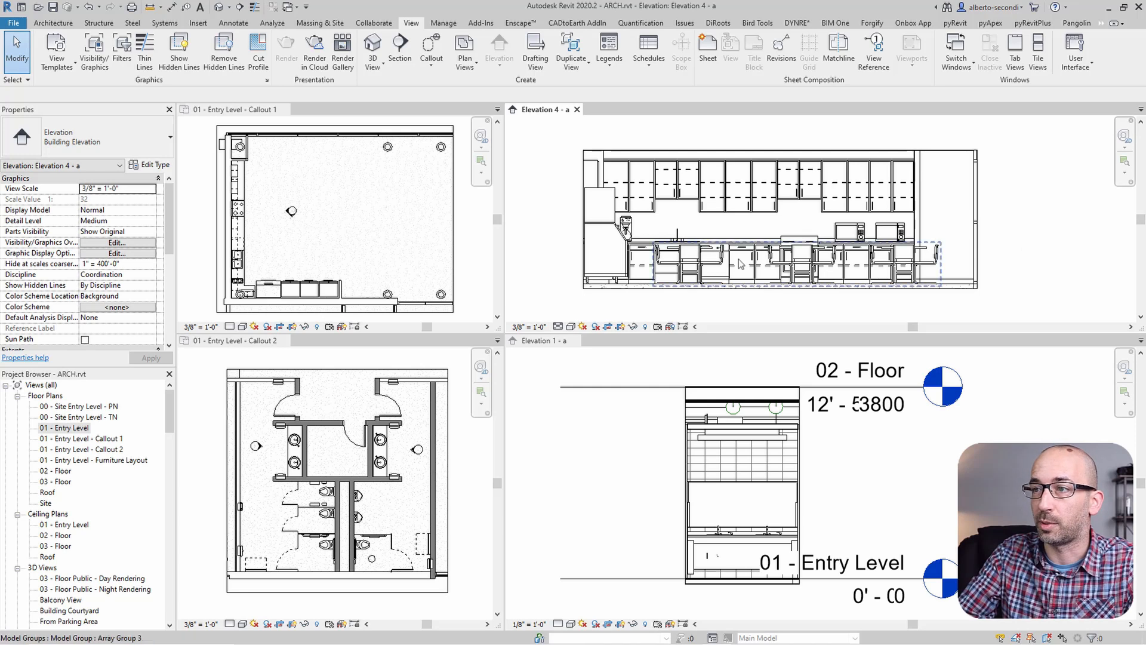
pyautogui.moveTo(740, 264)
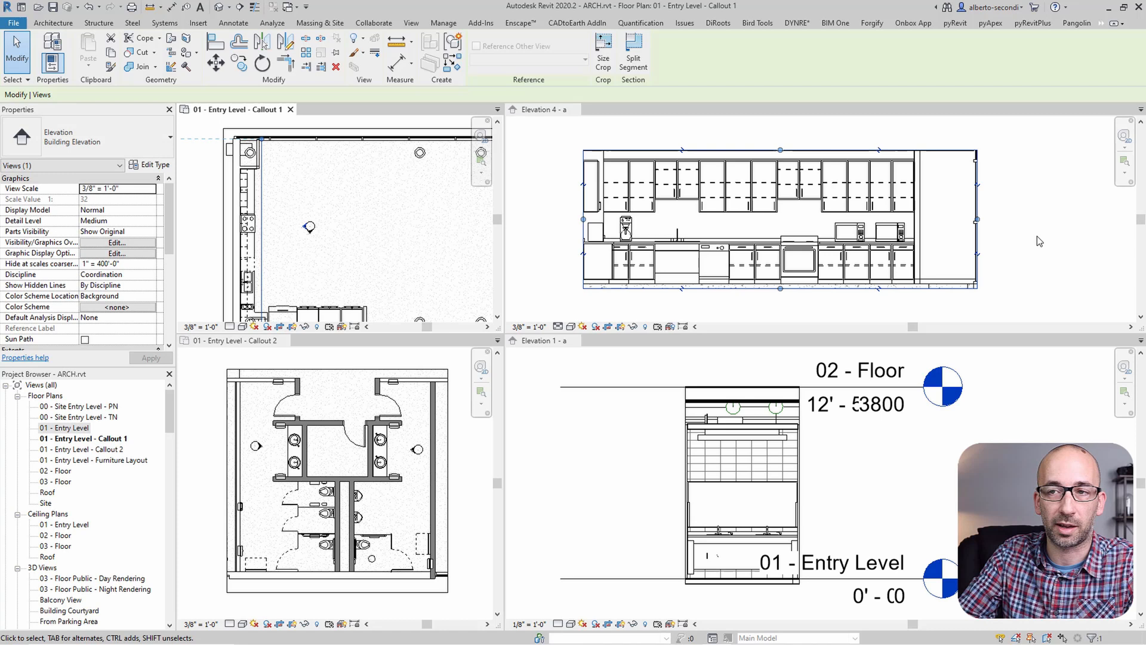
# Make Elevation 4 - a the active view for its visibility overrides
pyautogui.click(411, 23)
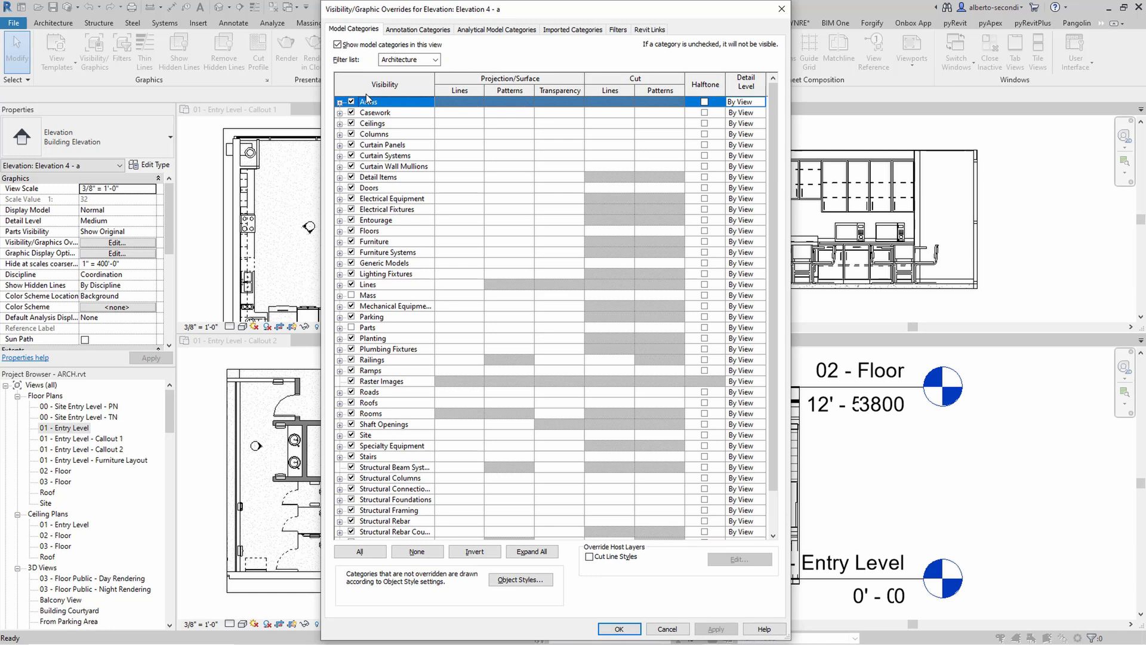
# Hide Furniture, Entourage, Parking, Planting, Roads and other site categories in the elevation and apply
pyautogui.click(374, 112)
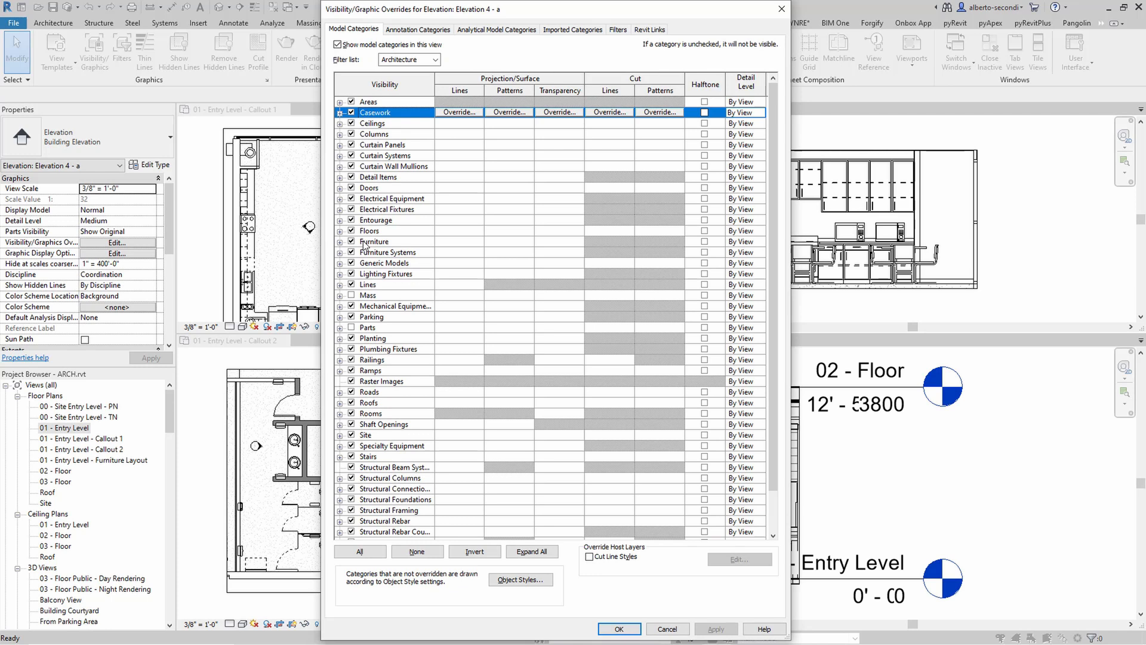
pyautogui.click(376, 219)
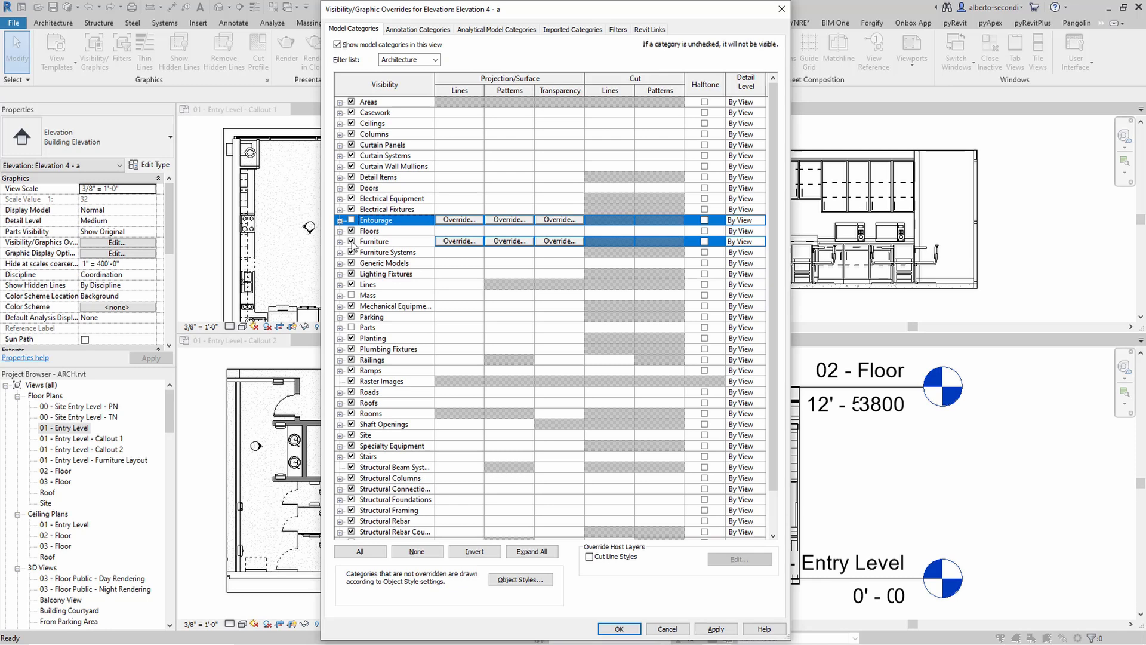
pyautogui.click(351, 241)
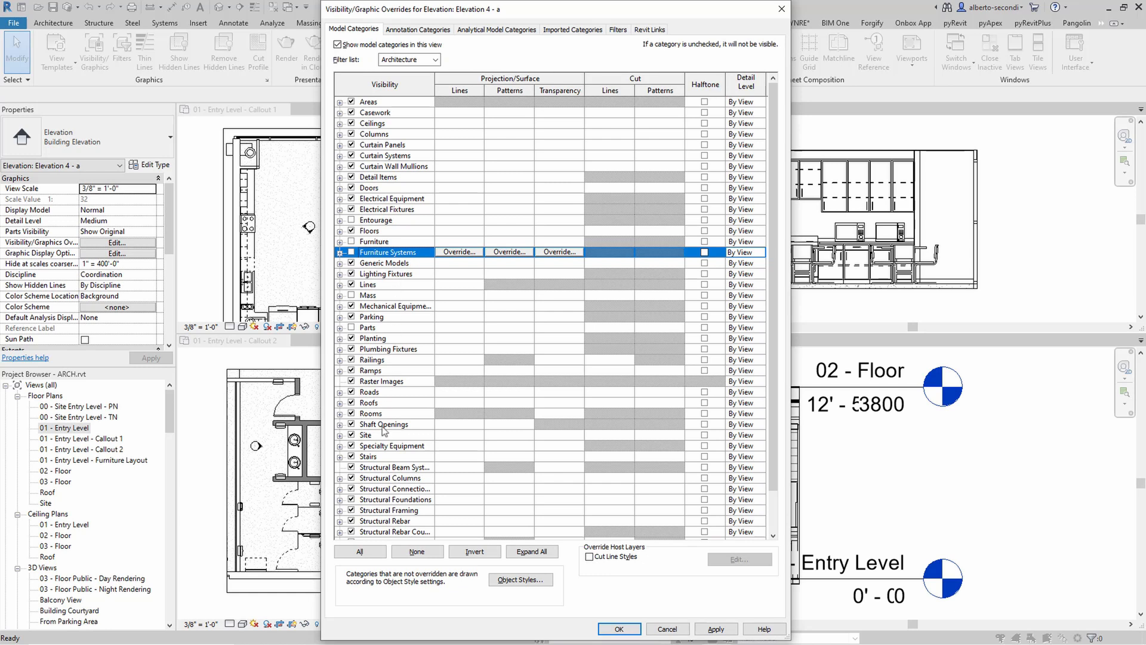
pyautogui.moveTo(386, 431)
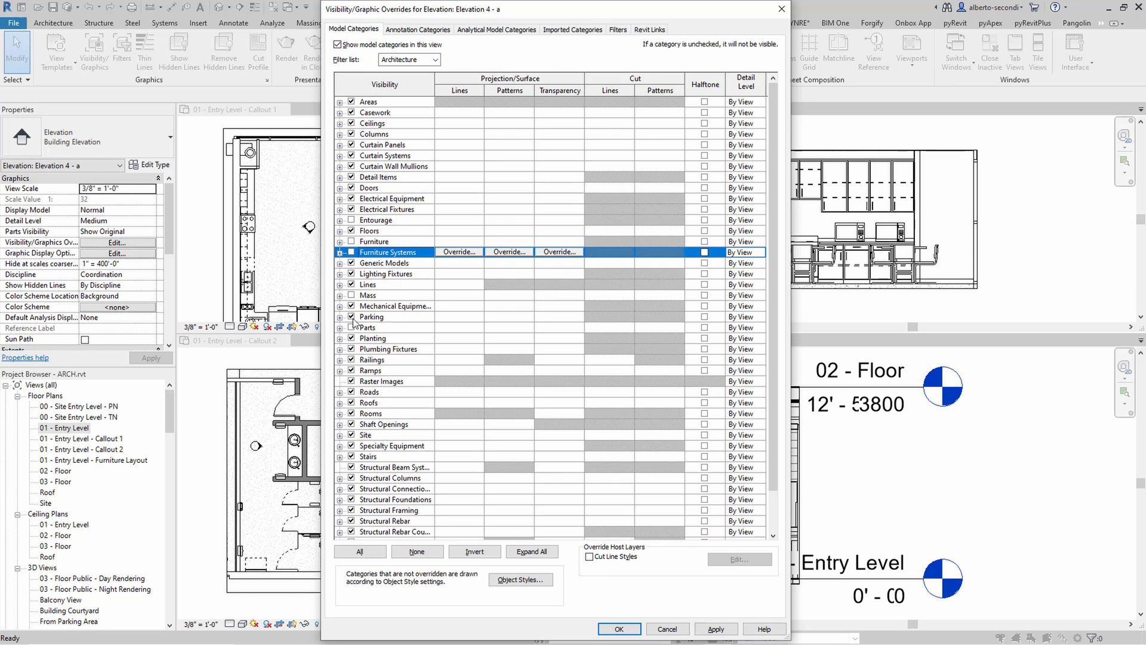
pyautogui.click(372, 338)
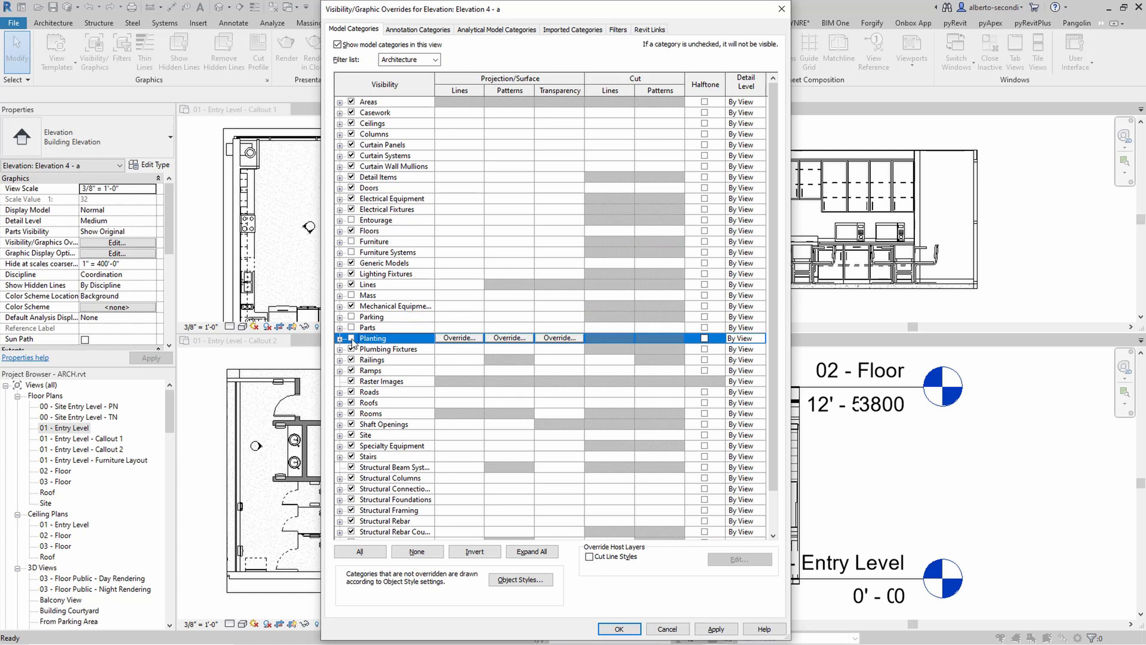
pyautogui.click(369, 391)
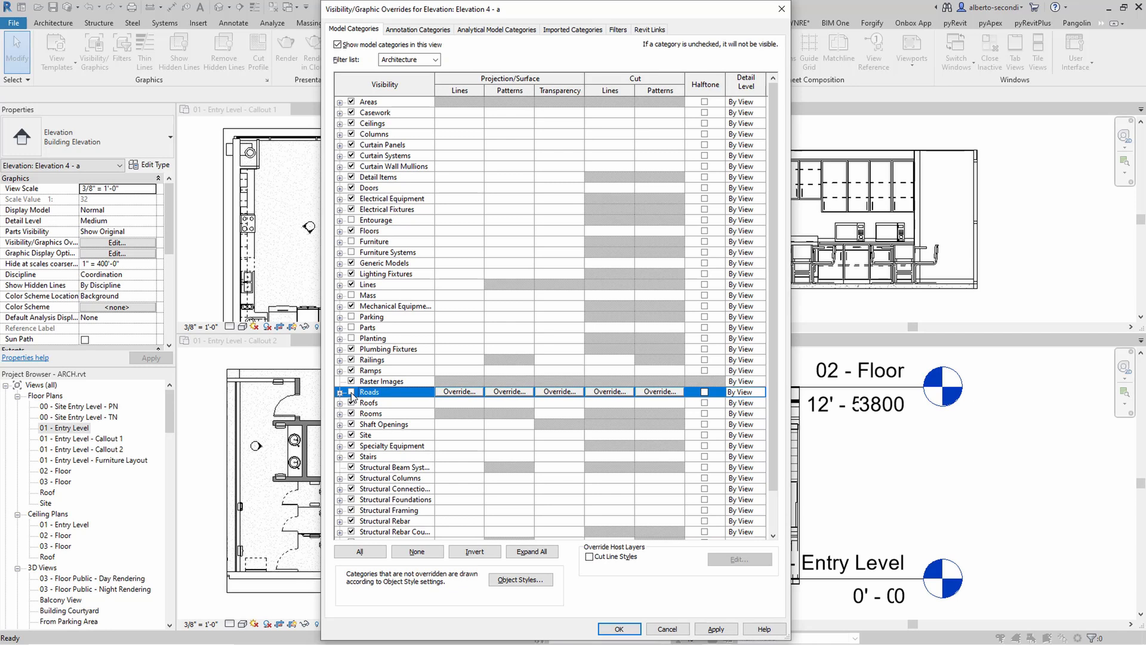
pyautogui.click(370, 413)
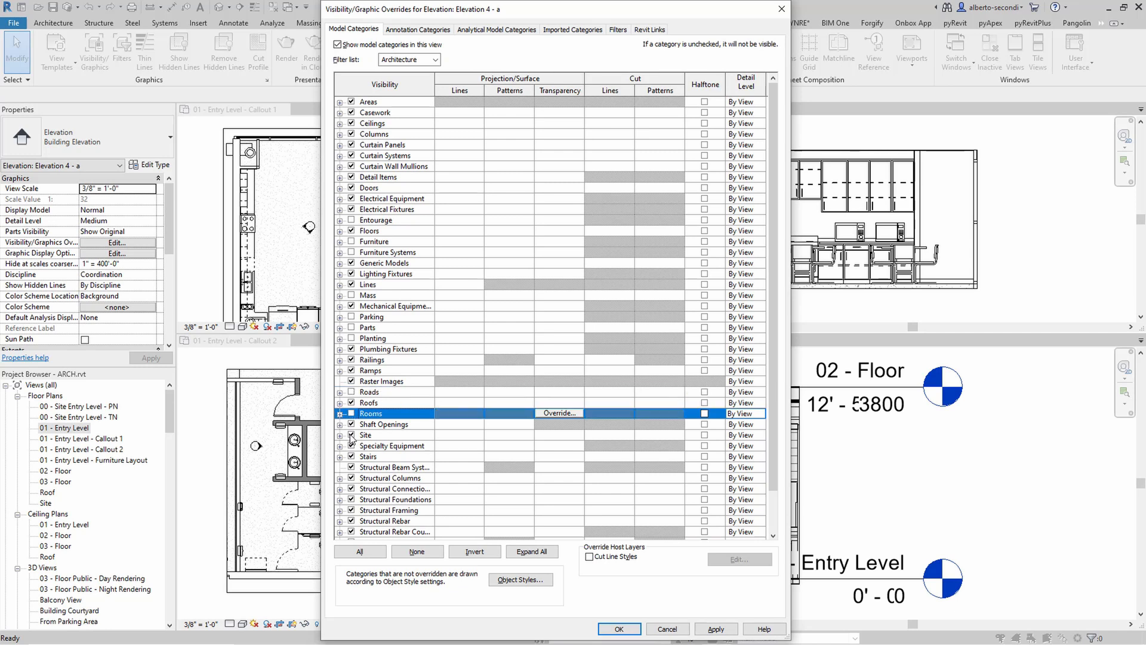
pyautogui.click(366, 434)
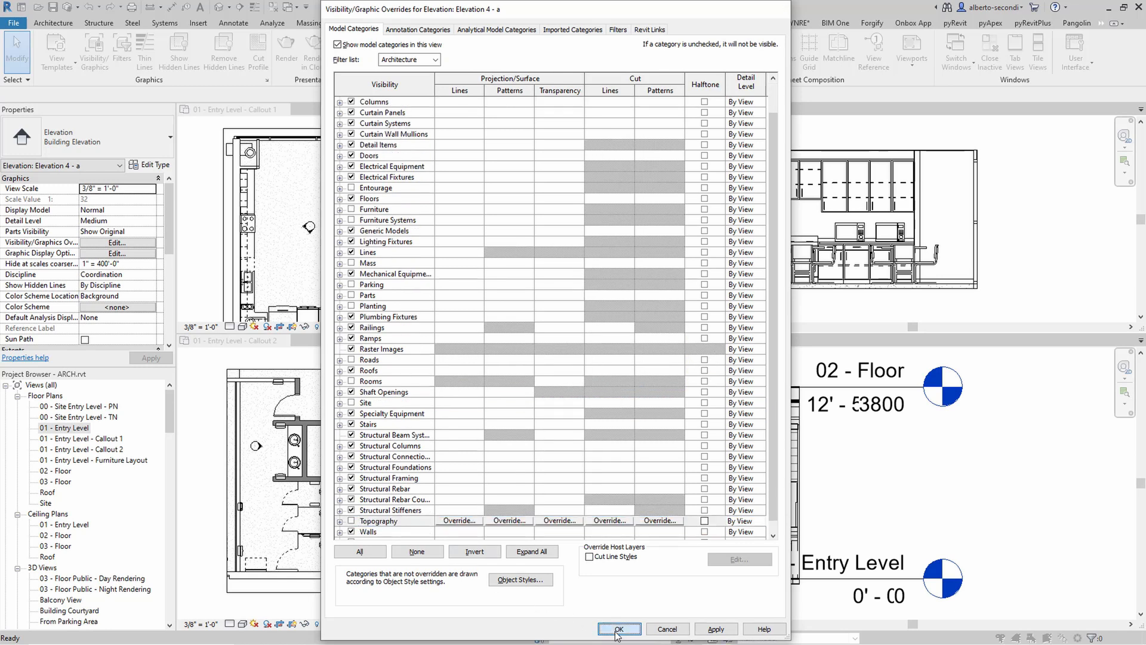
pyautogui.click(619, 629)
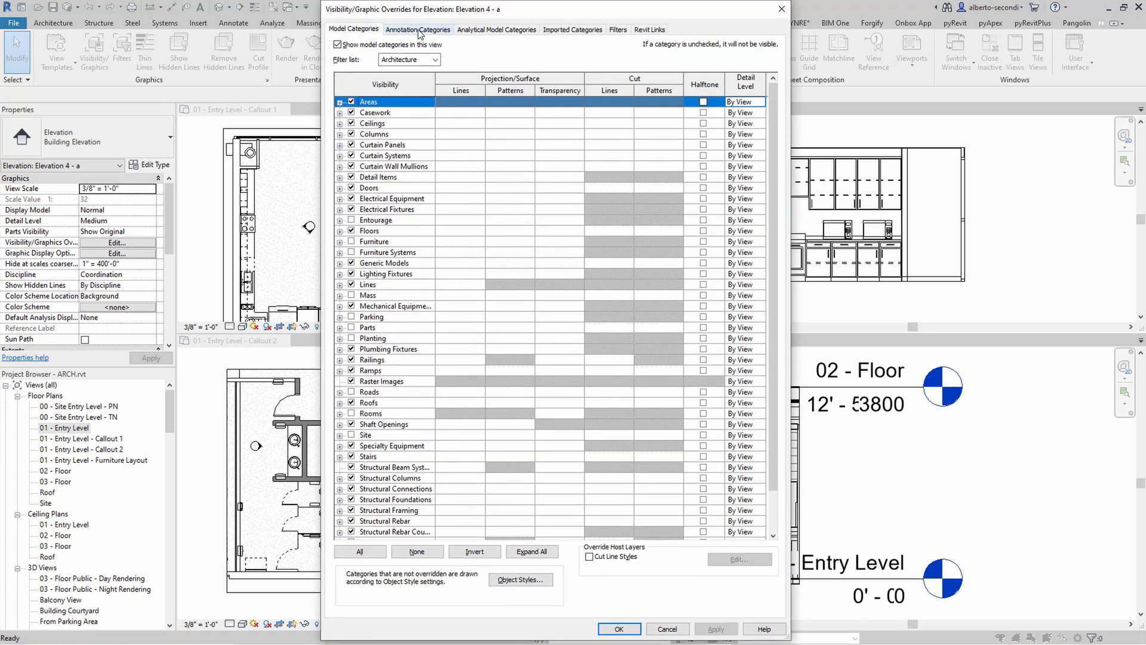
pyautogui.click(418, 28)
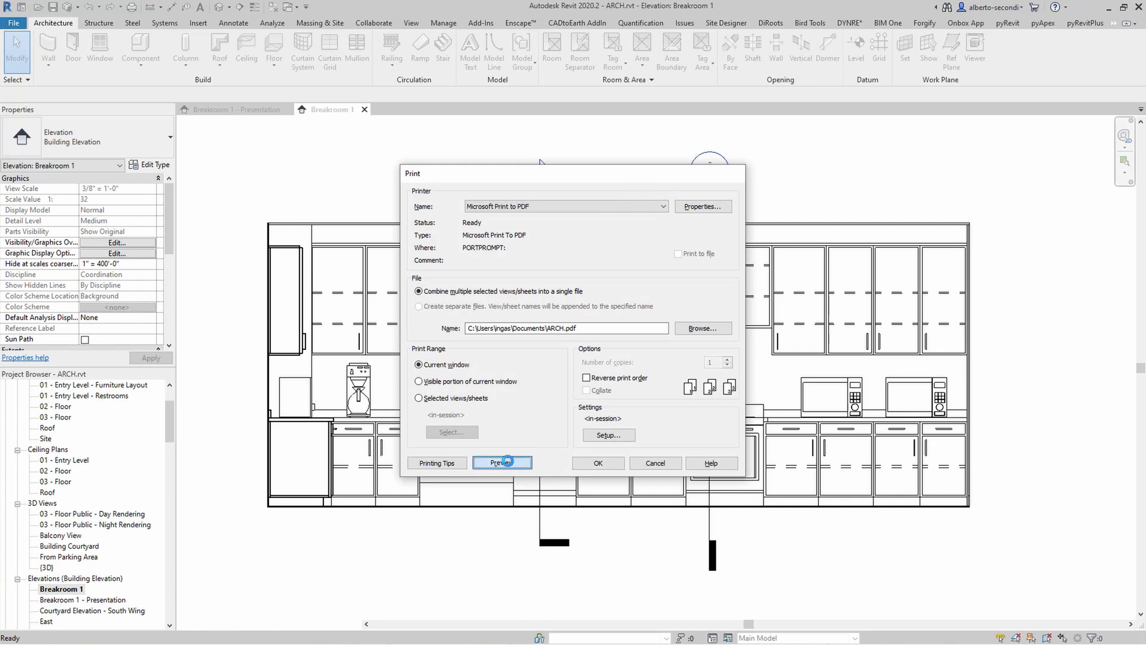
# Accept the Print Setup options and close the Print dialog
pyautogui.click(502, 463)
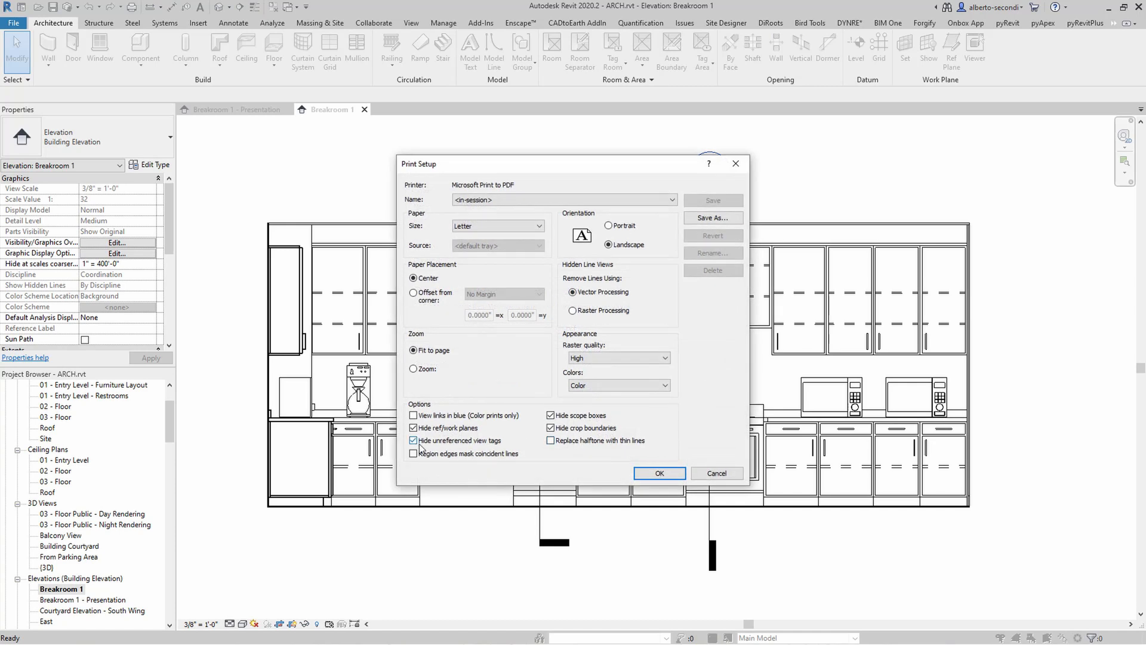
pyautogui.click(659, 473)
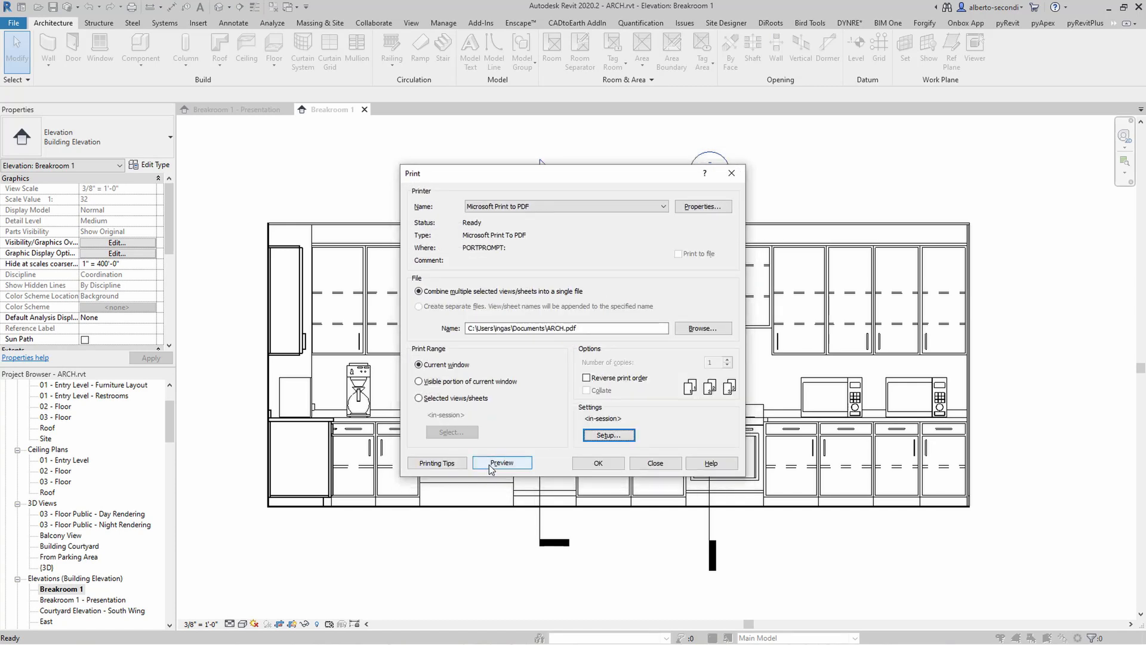
pyautogui.click(502, 463)
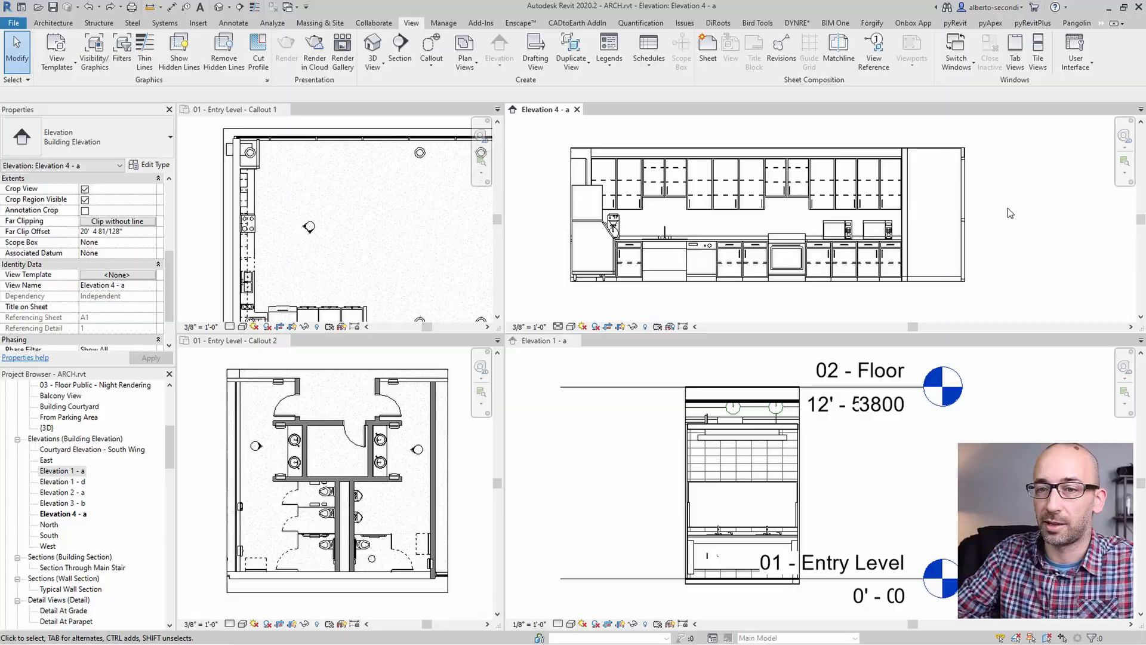
# Create a view template from Elevation 4 - a named 'Interior Elevations'
pyautogui.click(696, 179)
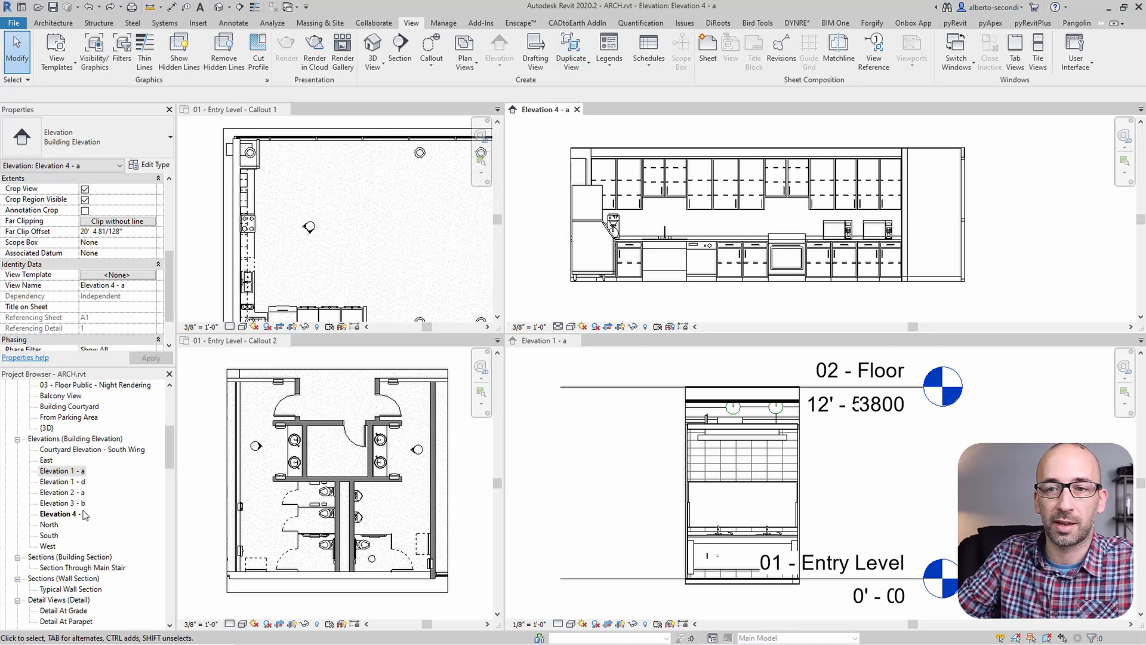
pyautogui.rightClick(62, 513)
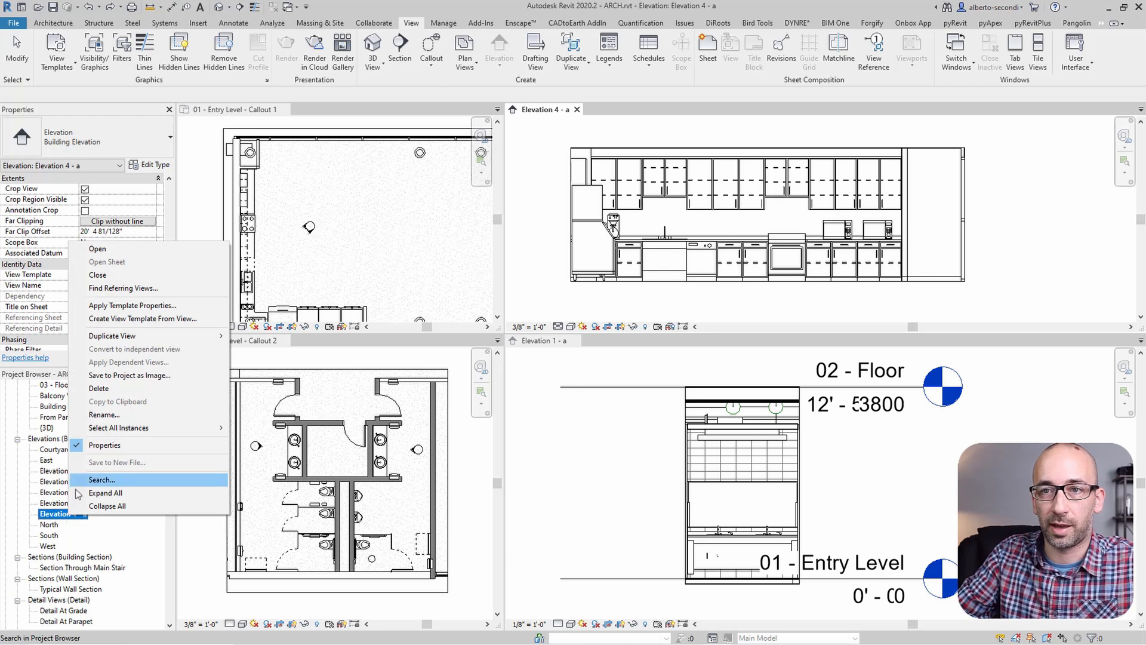
pyautogui.moveTo(142, 317)
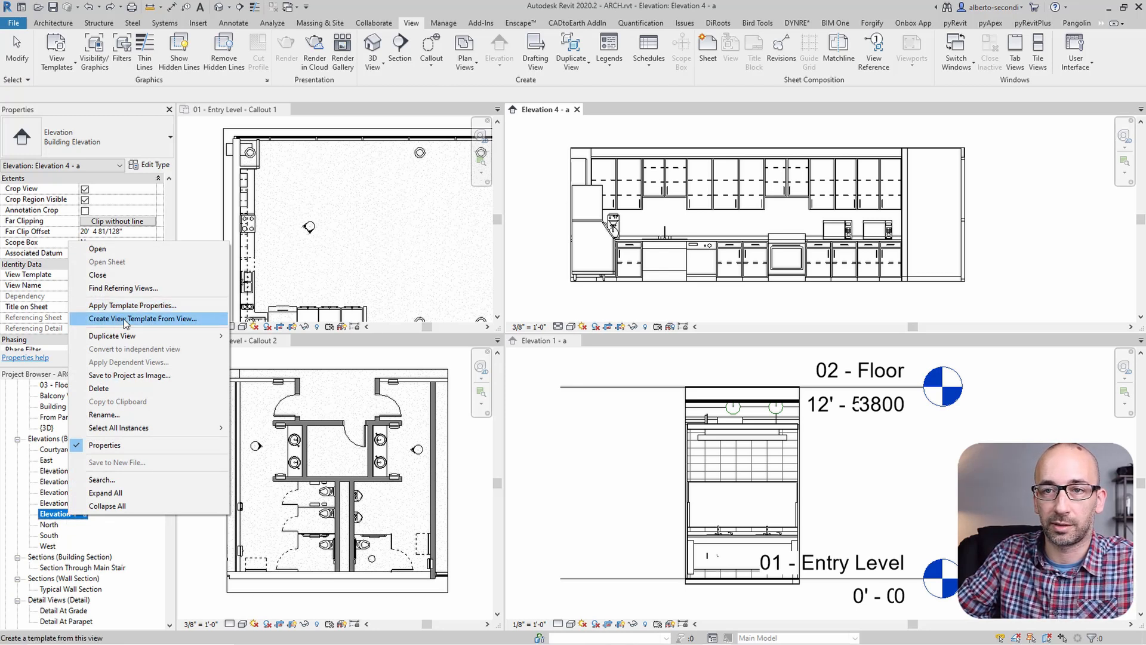
pyautogui.click(143, 317)
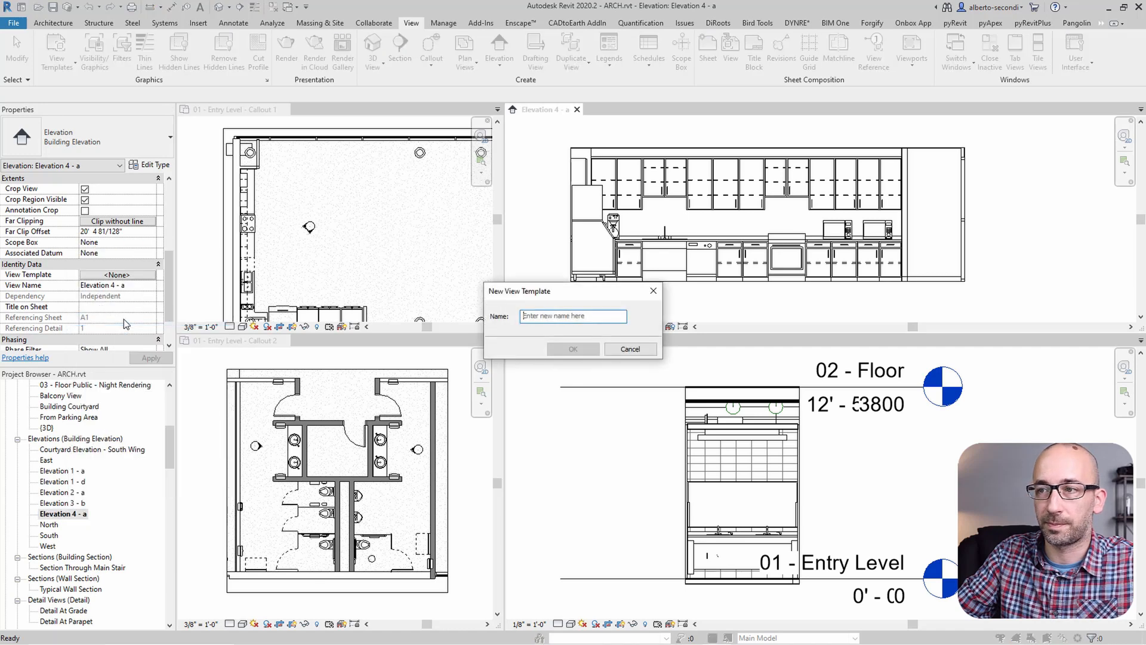
pyautogui.write('E')
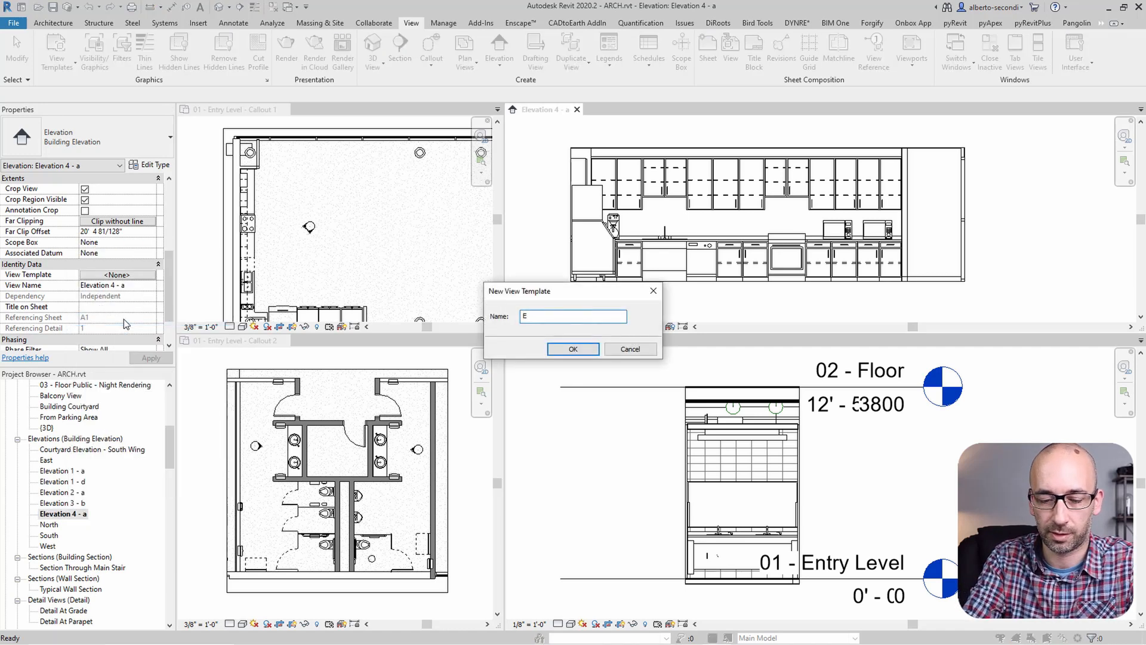
pyautogui.write('Interior Elevations')
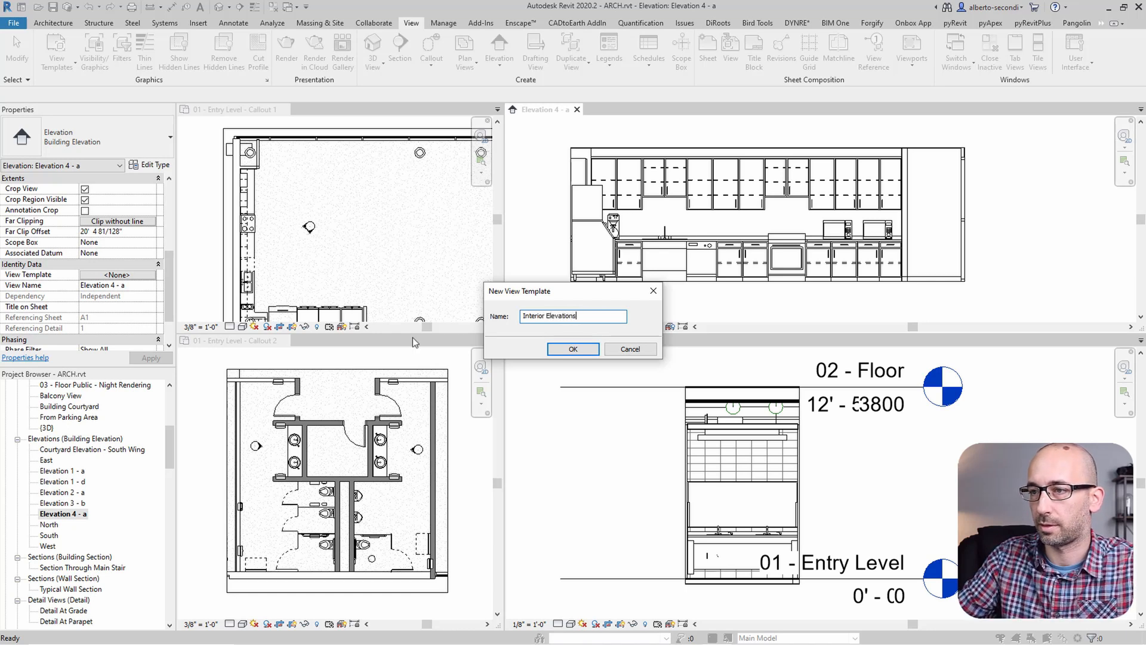
pyautogui.click(573, 348)
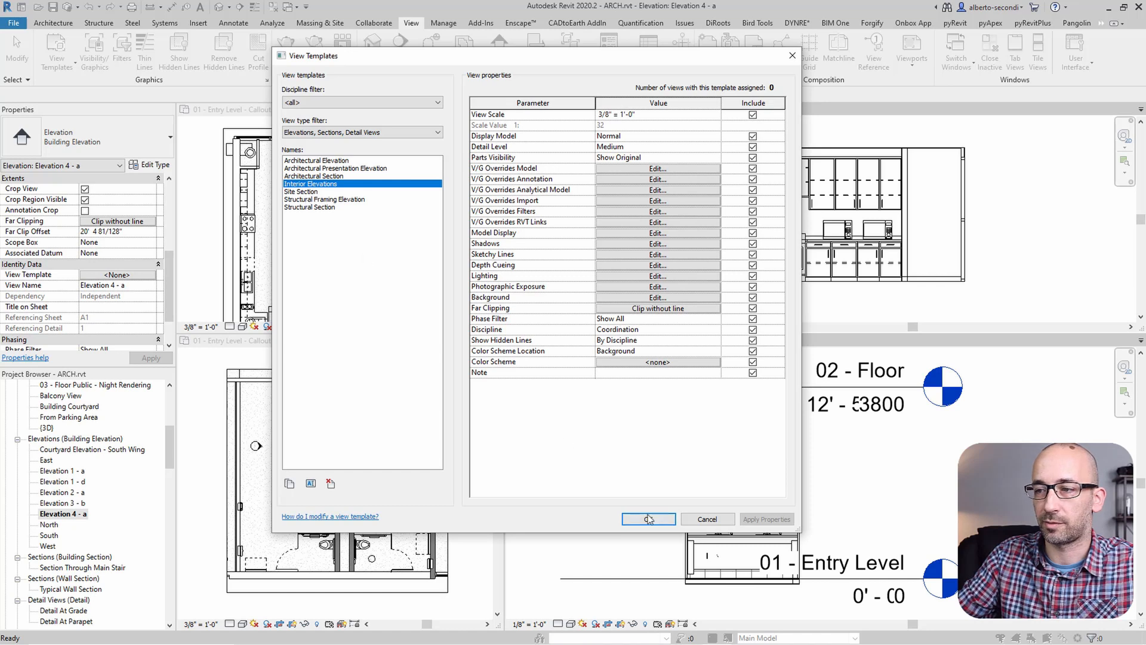
pyautogui.click(647, 519)
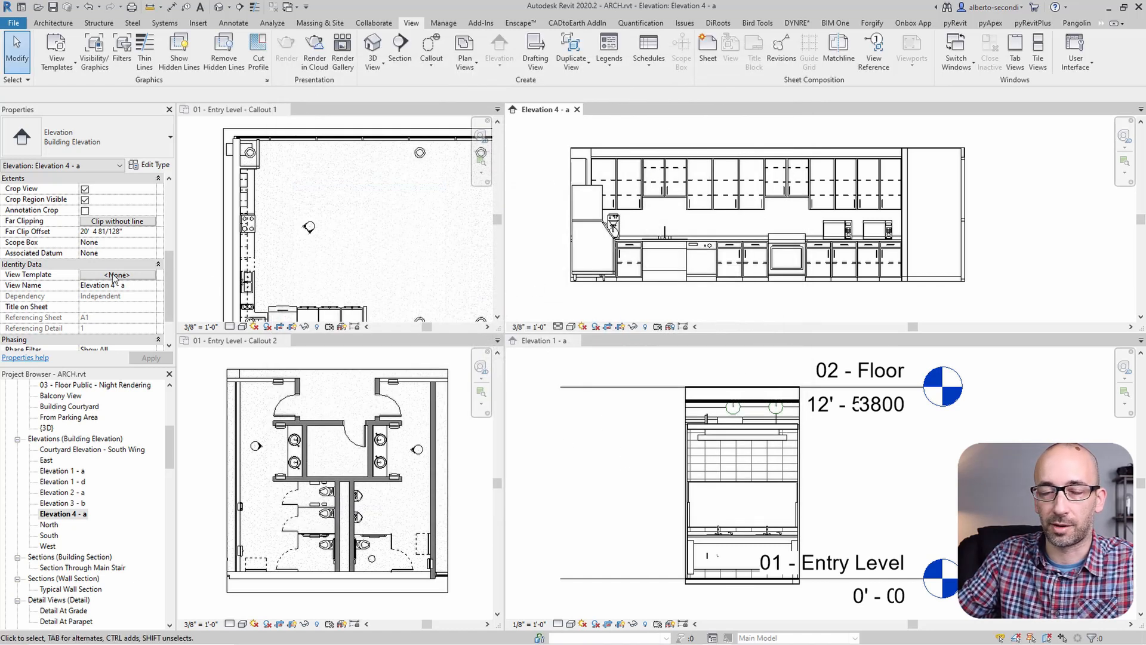
# Preview the Interior Elevations template for Elevation 4 - a without assigning it
pyautogui.click(116, 274)
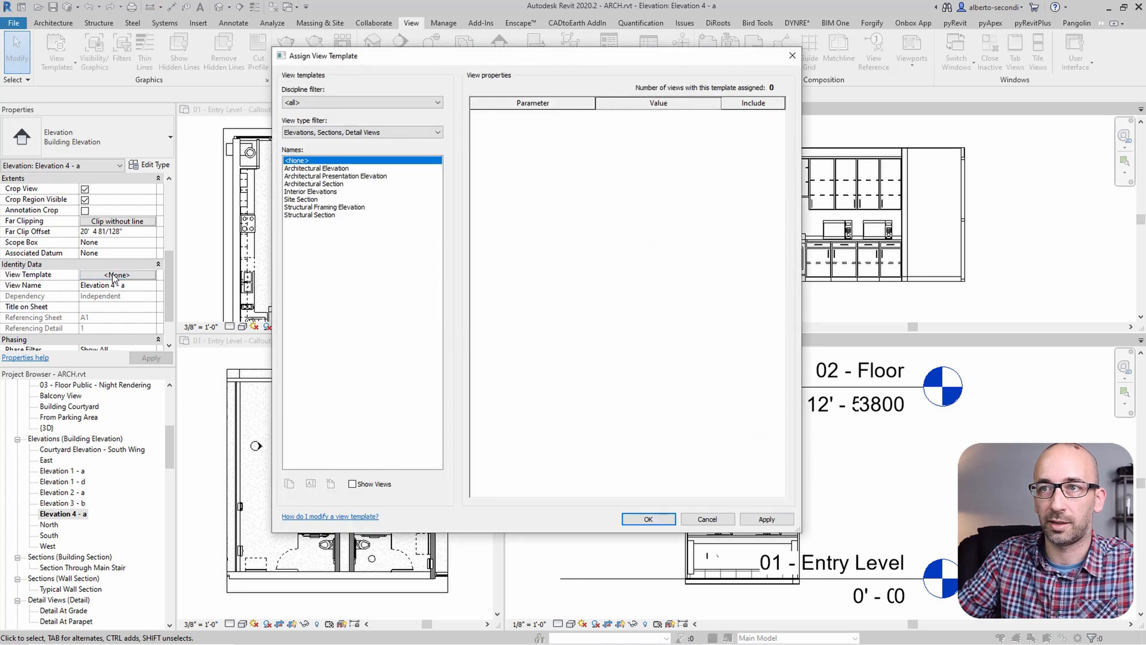
pyautogui.click(310, 191)
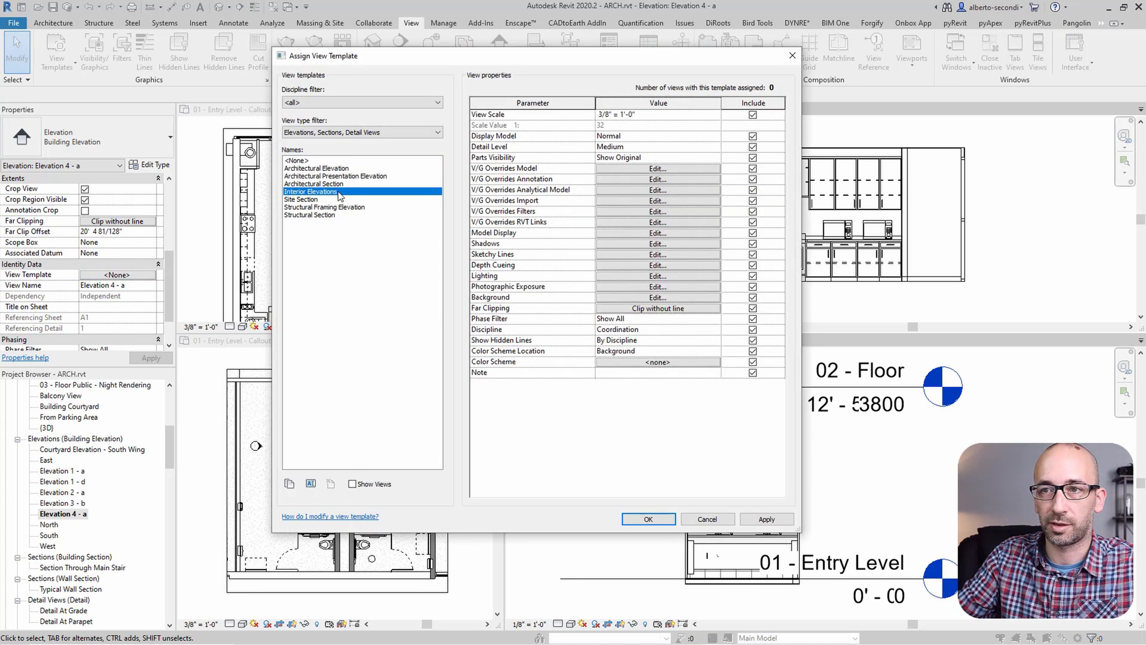
pyautogui.click(647, 518)
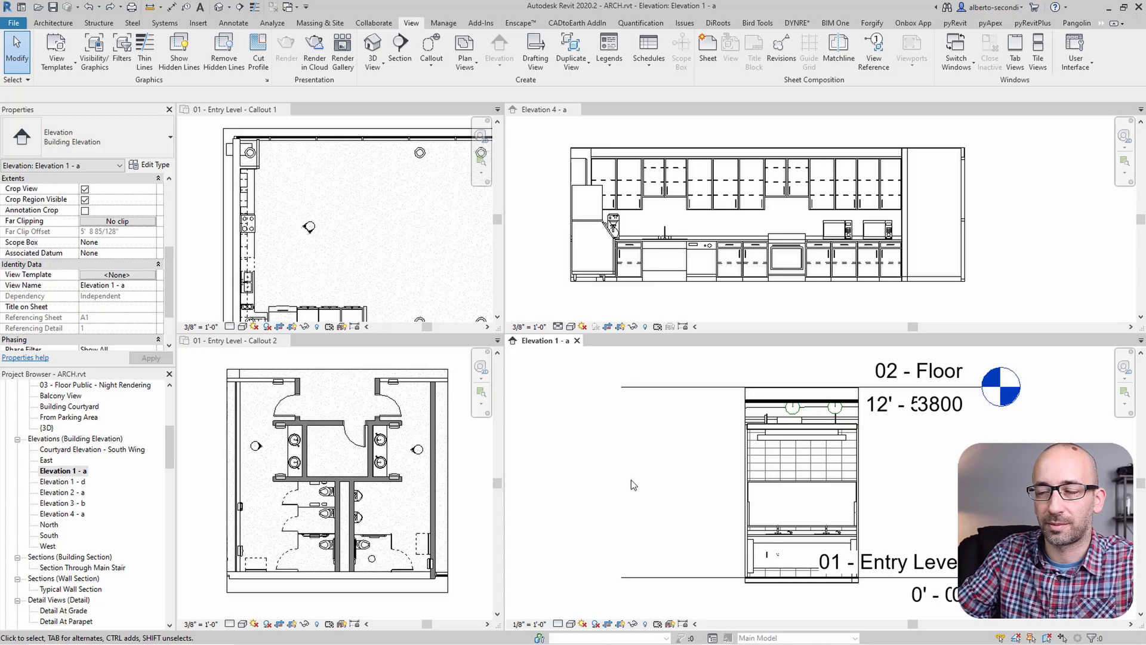
pyautogui.moveTo(672, 489)
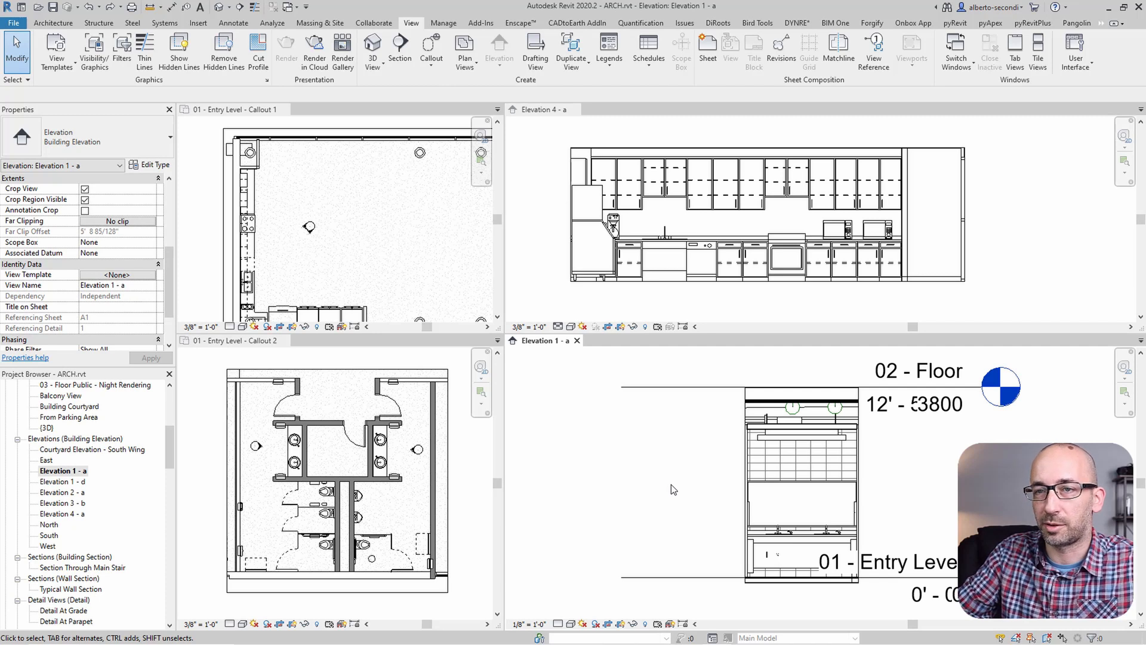
# Assign the Interior Elevations template to Elevation 1 - a and dismiss the save reminder
pyautogui.click(63, 470)
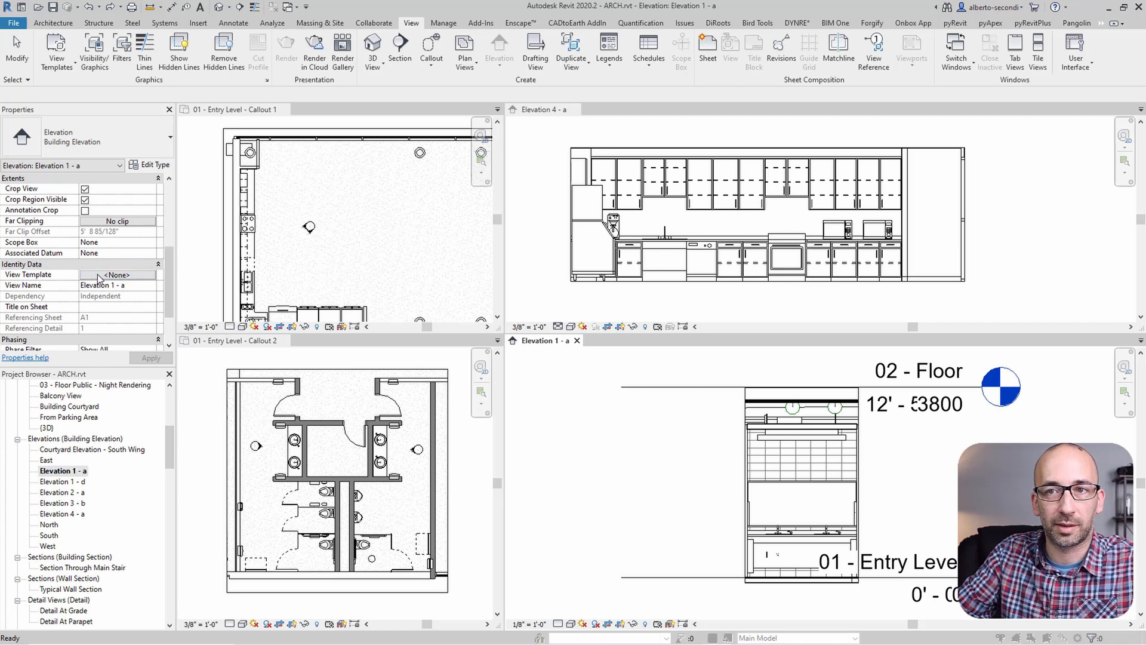
pyautogui.click(114, 275)
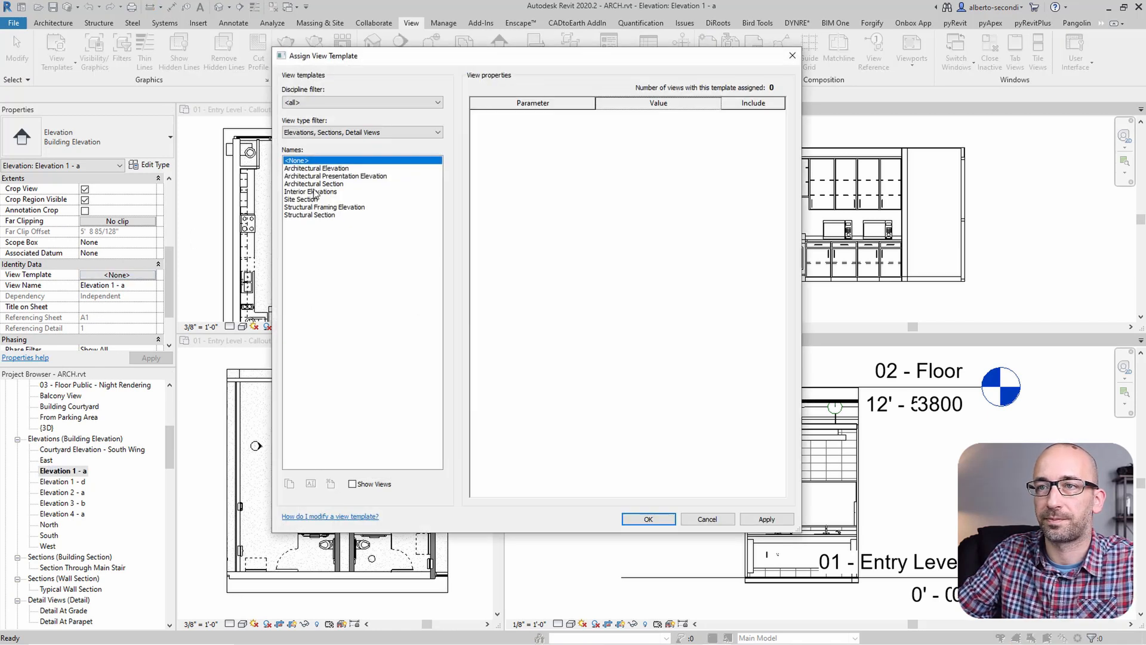
pyautogui.click(310, 191)
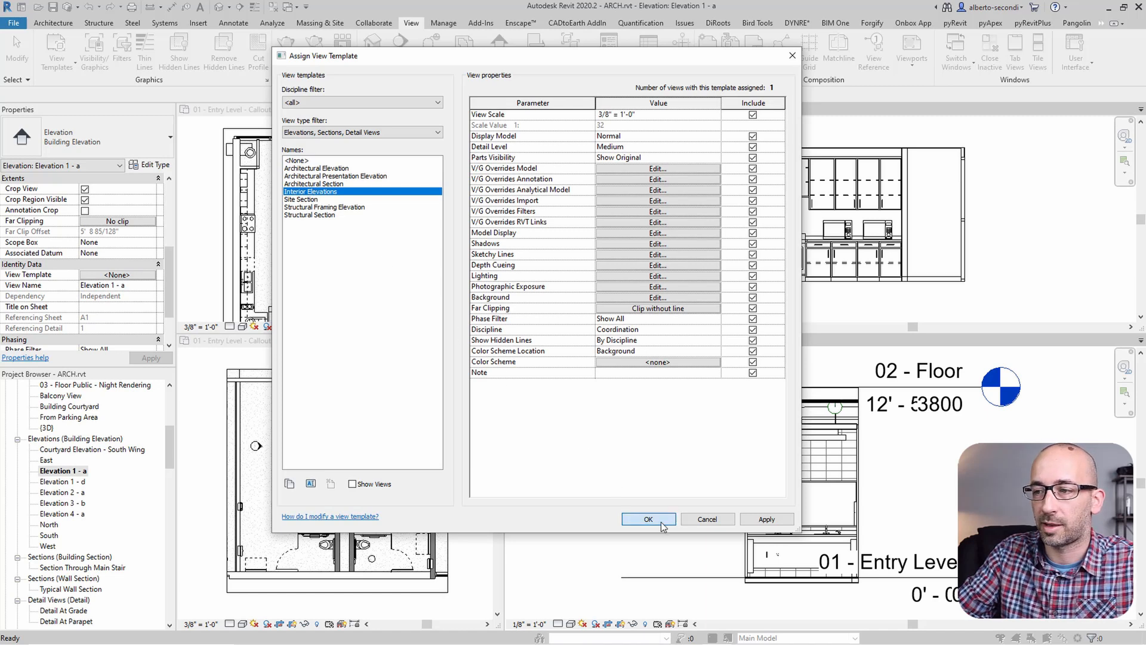
pyautogui.click(647, 518)
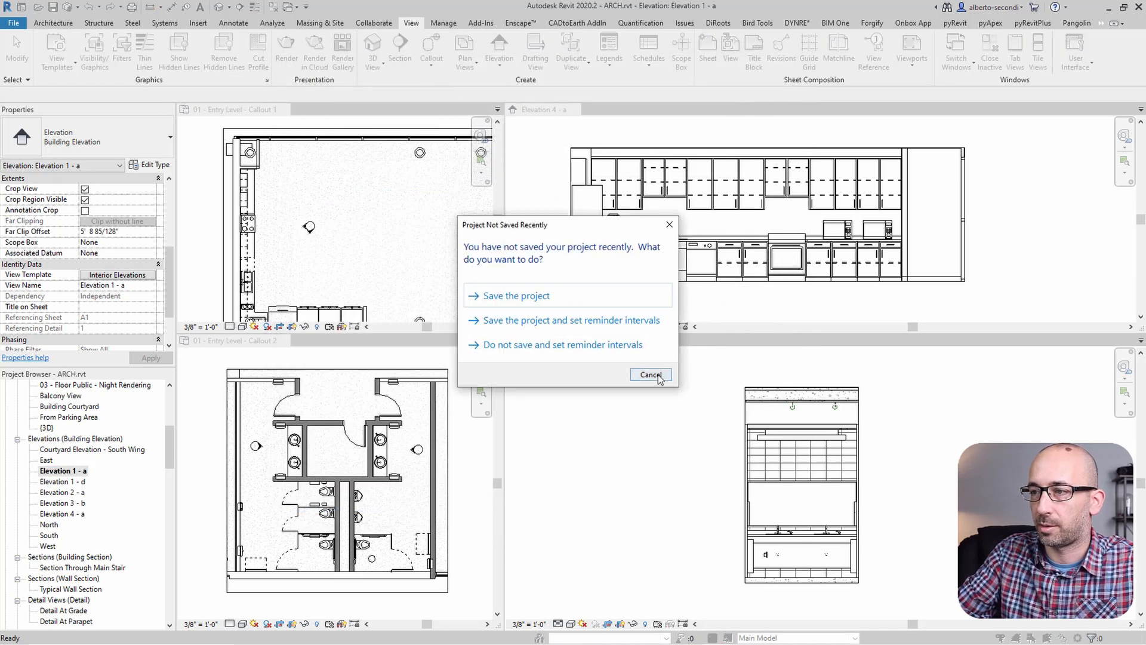
pyautogui.click(650, 374)
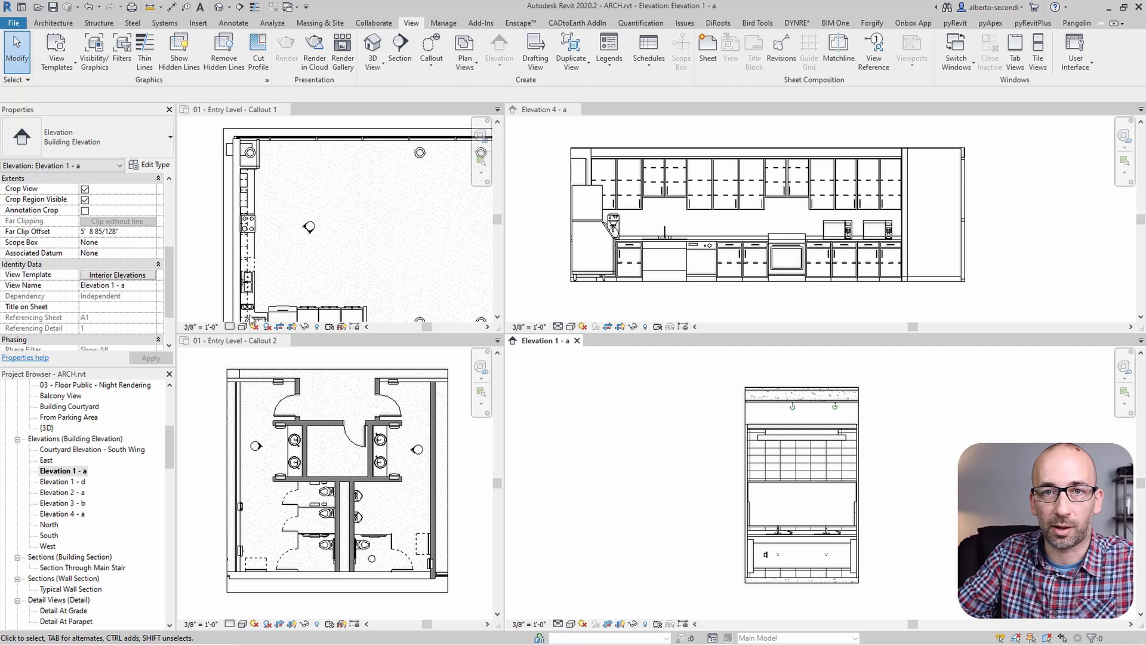
pyautogui.moveTo(676, 464)
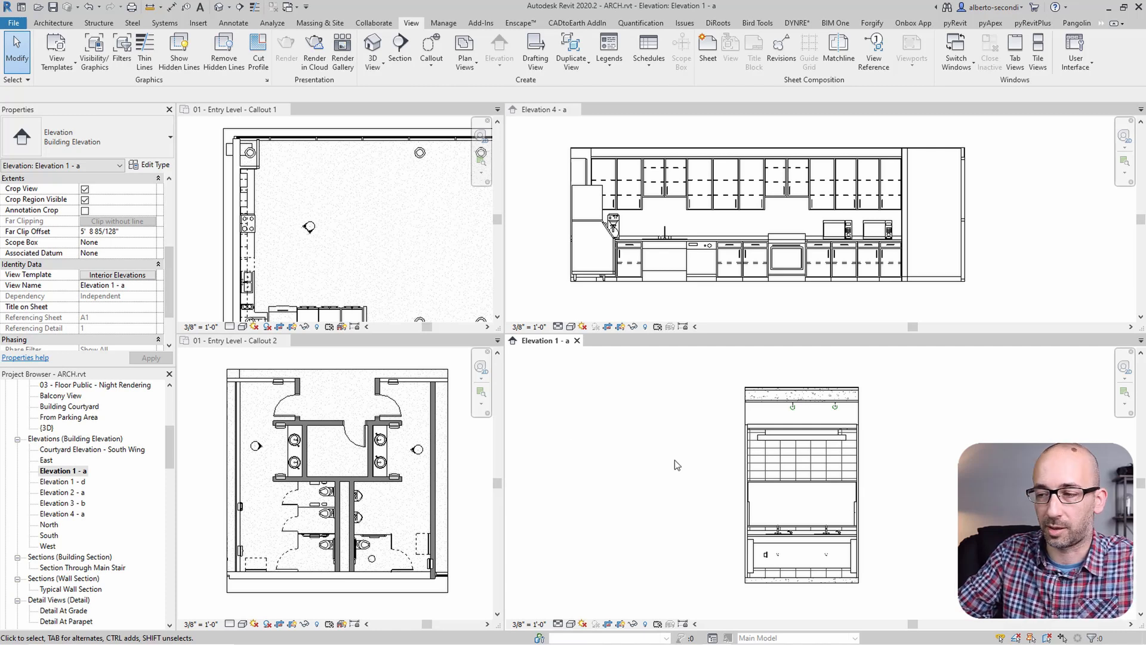